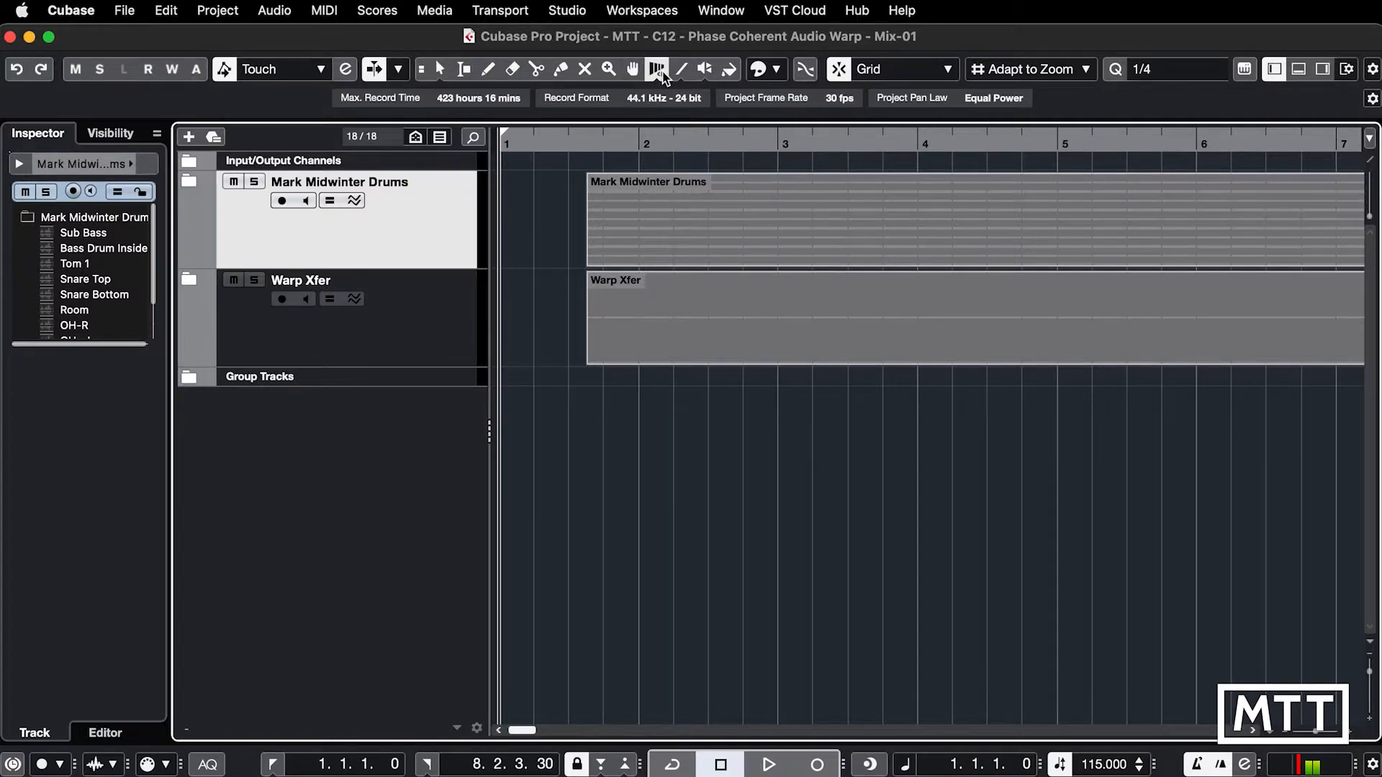
Choose Free Warp from the toolbar's warp mode dropdown
left_click(673, 69)
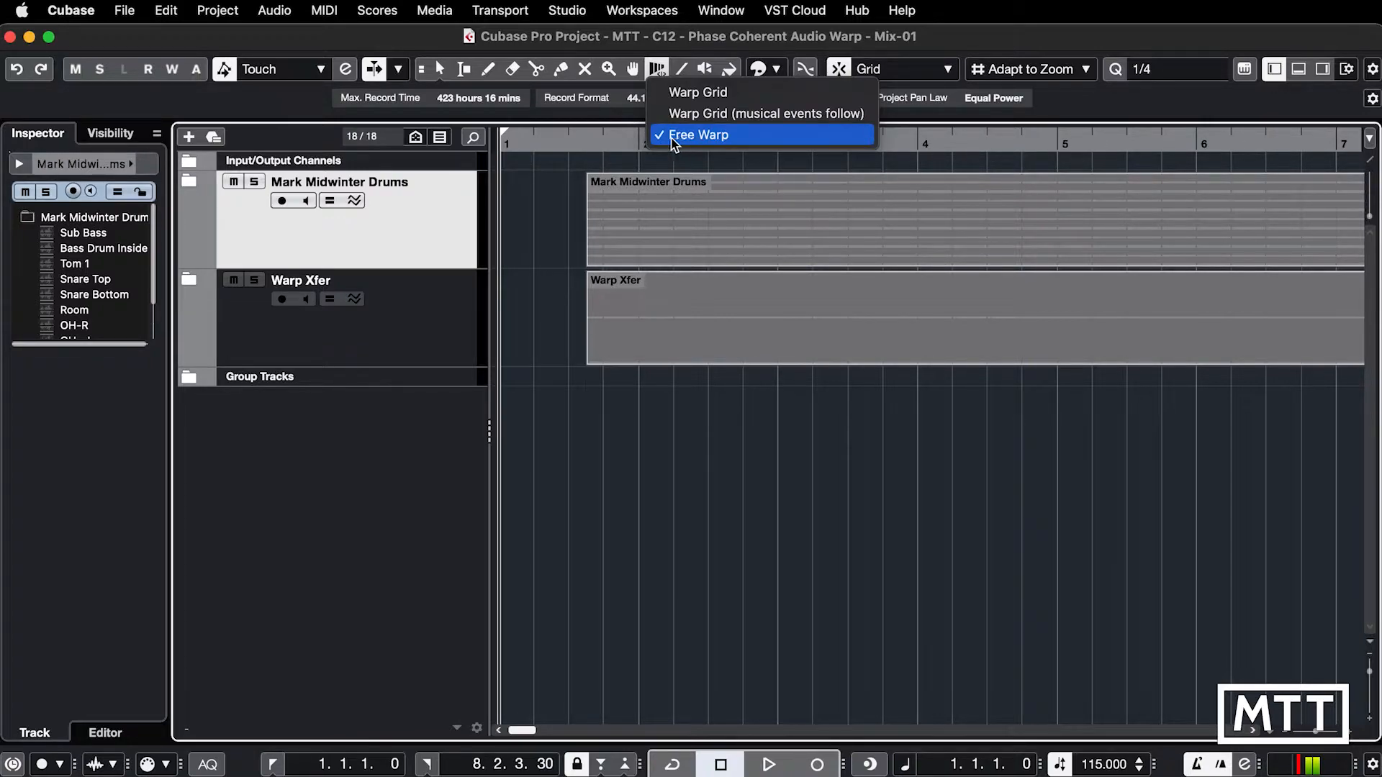
mouse_move(674, 144)
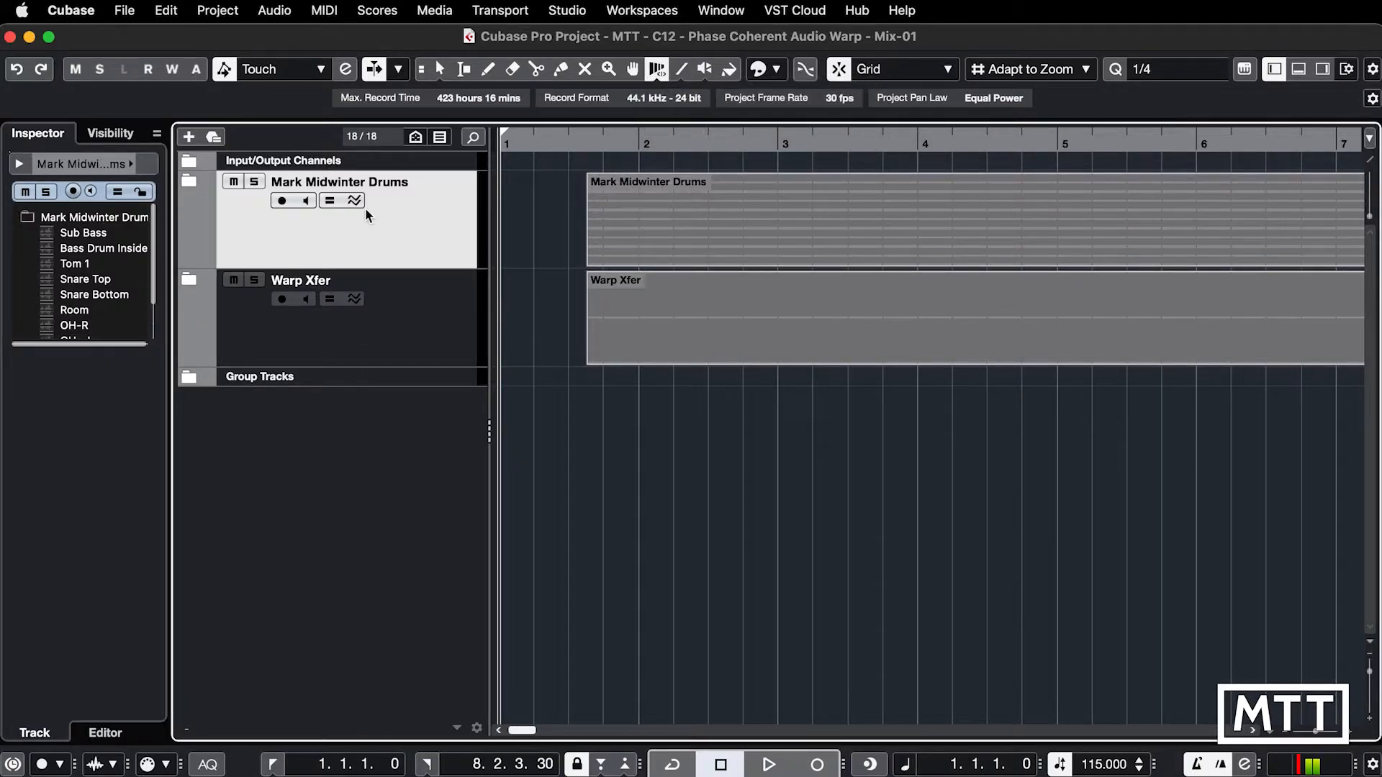
left_click(188, 181)
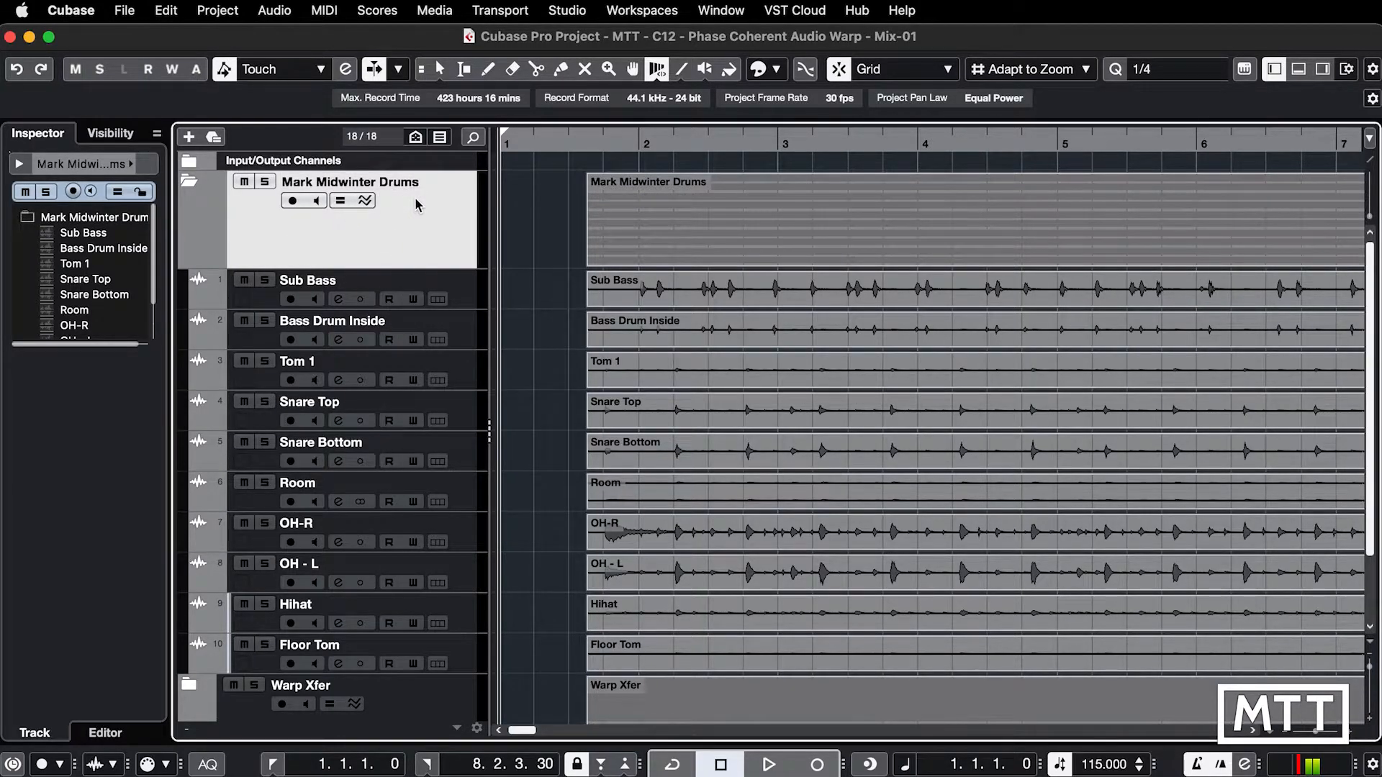
mouse_move(522, 249)
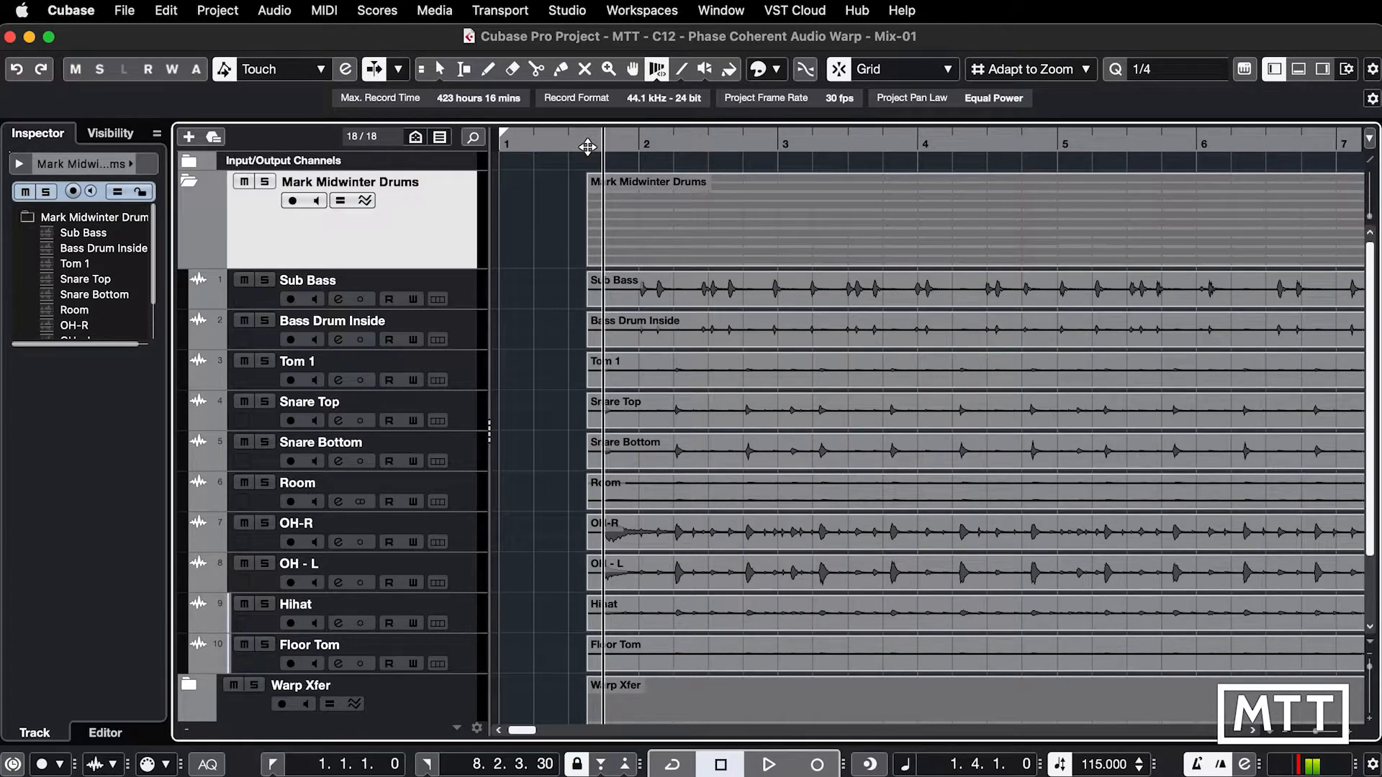
left_click(767, 764)
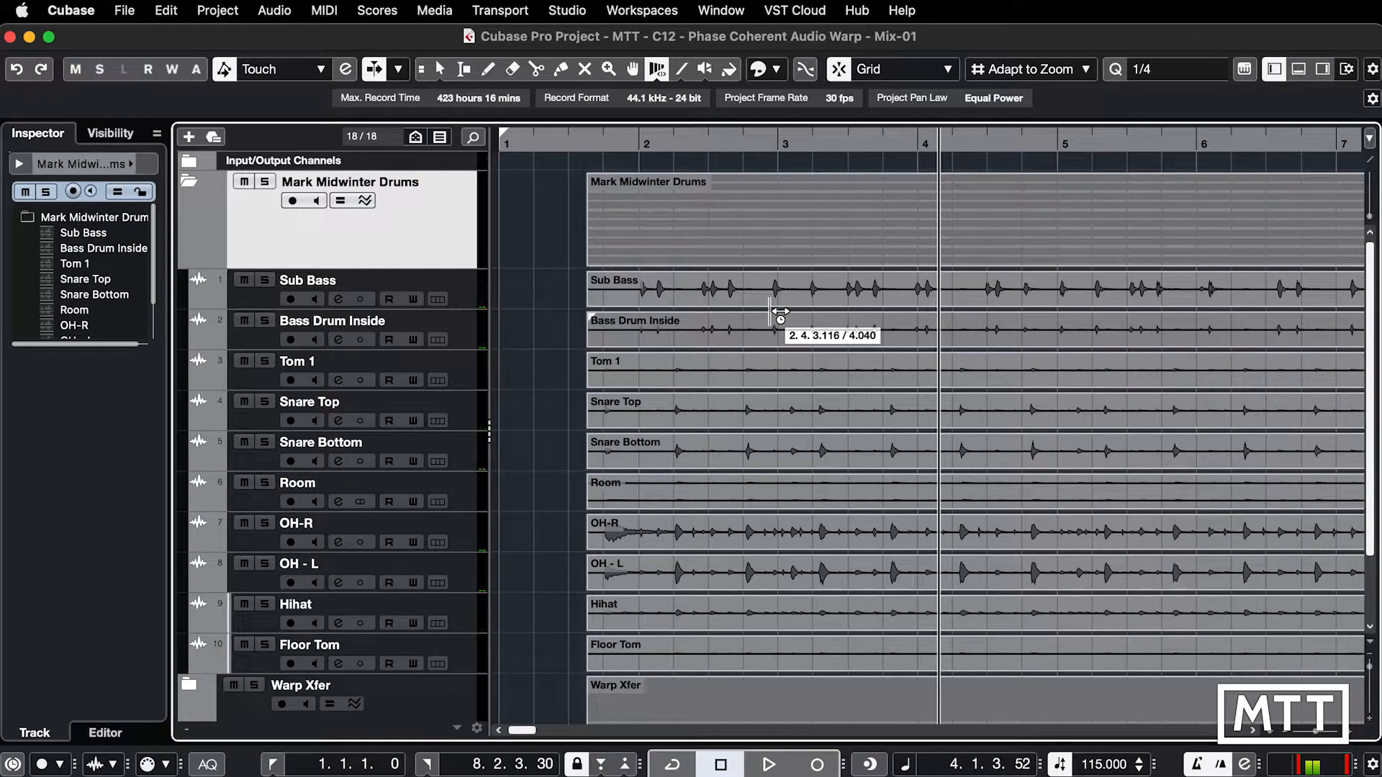
mouse_move(780, 336)
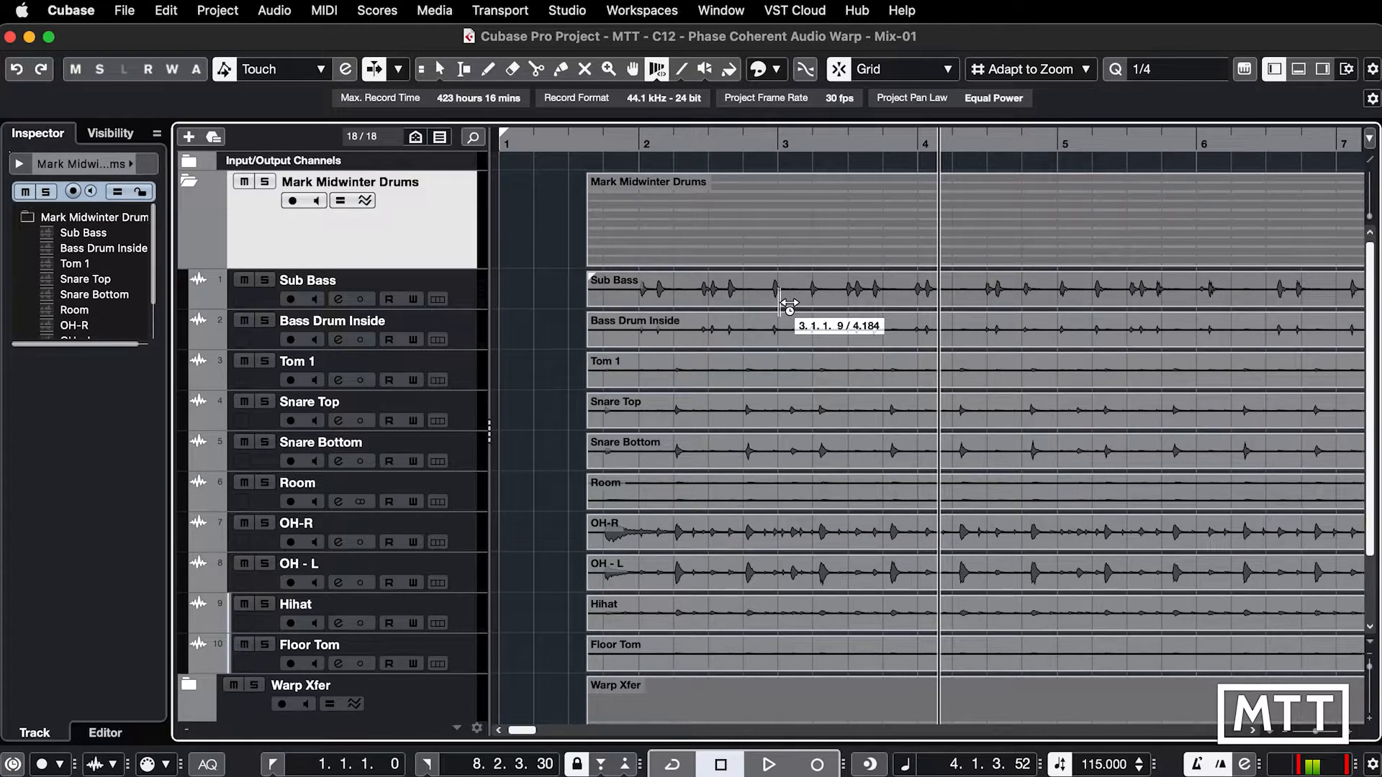
mouse_move(784, 298)
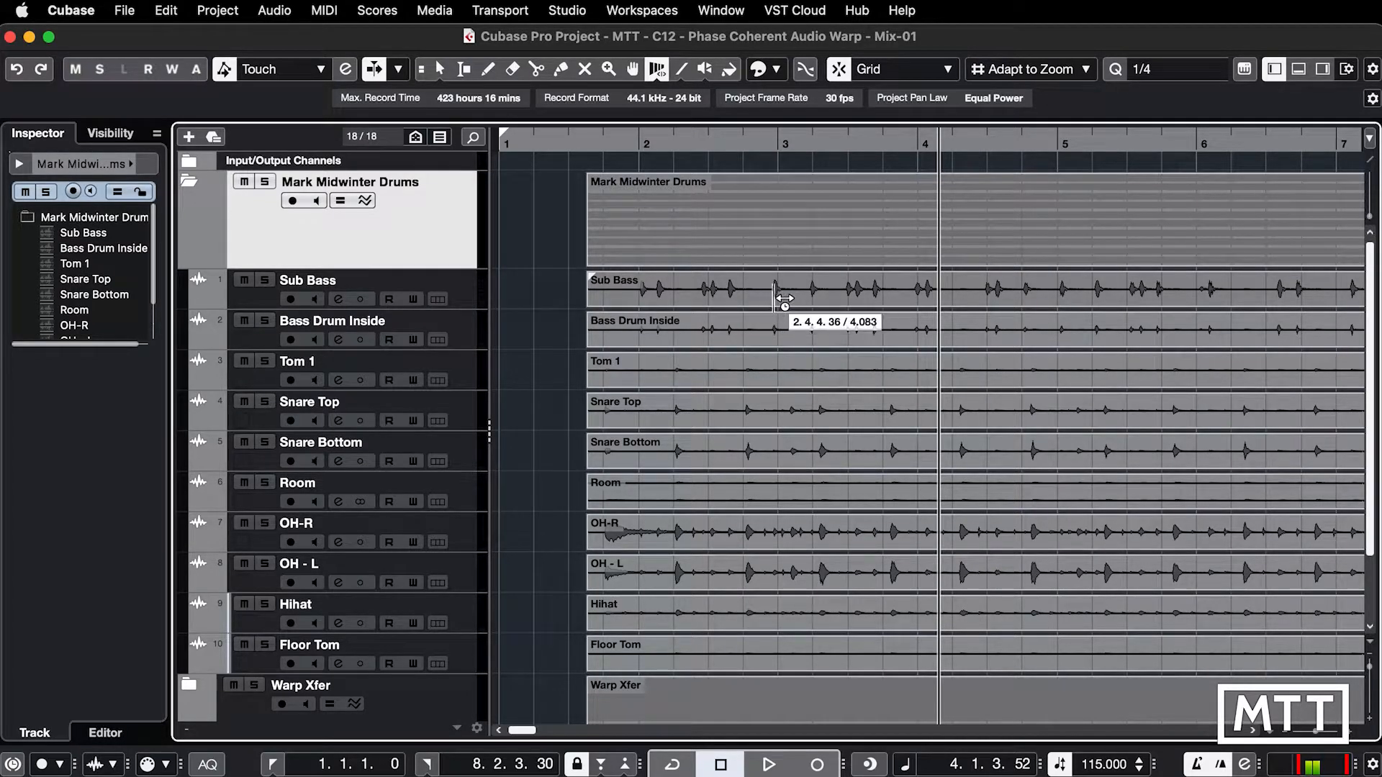
mouse_move(340, 200)
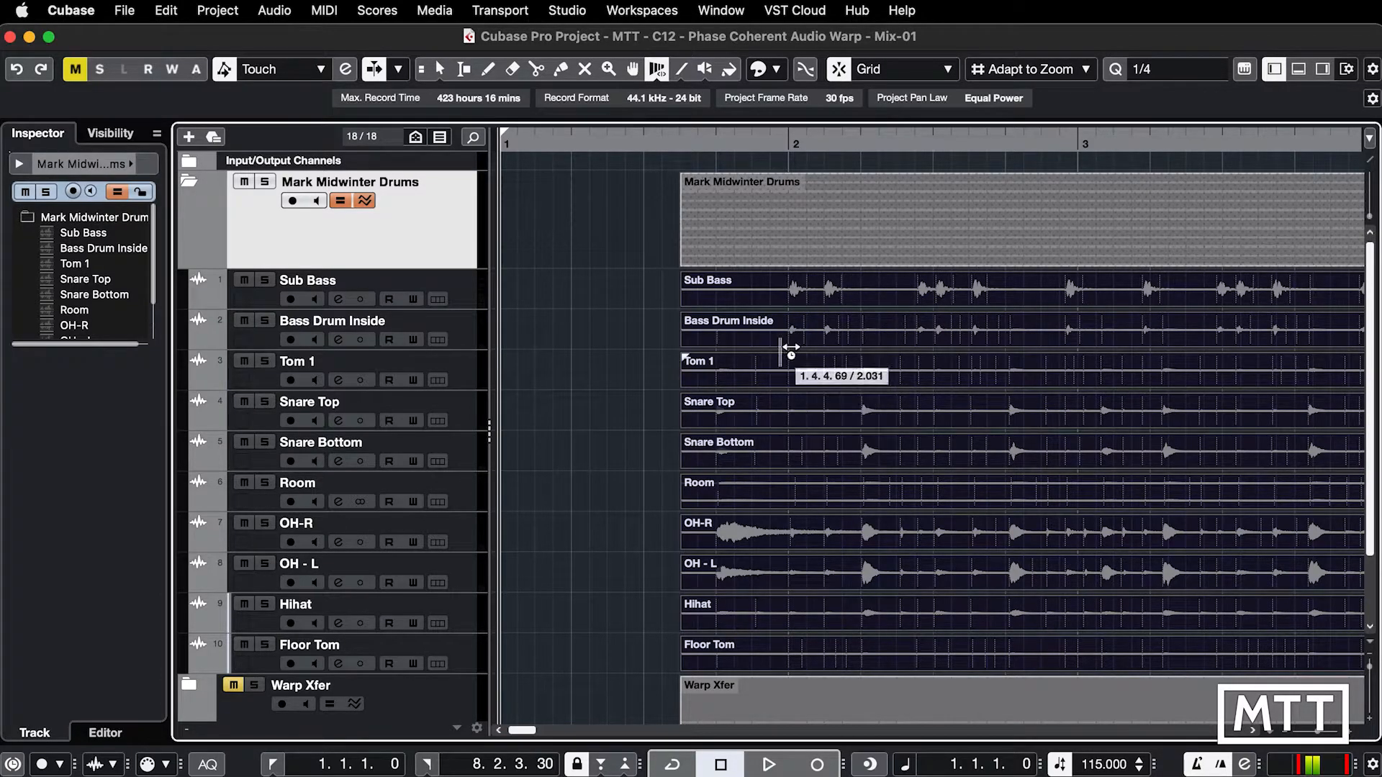
mouse_move(796, 299)
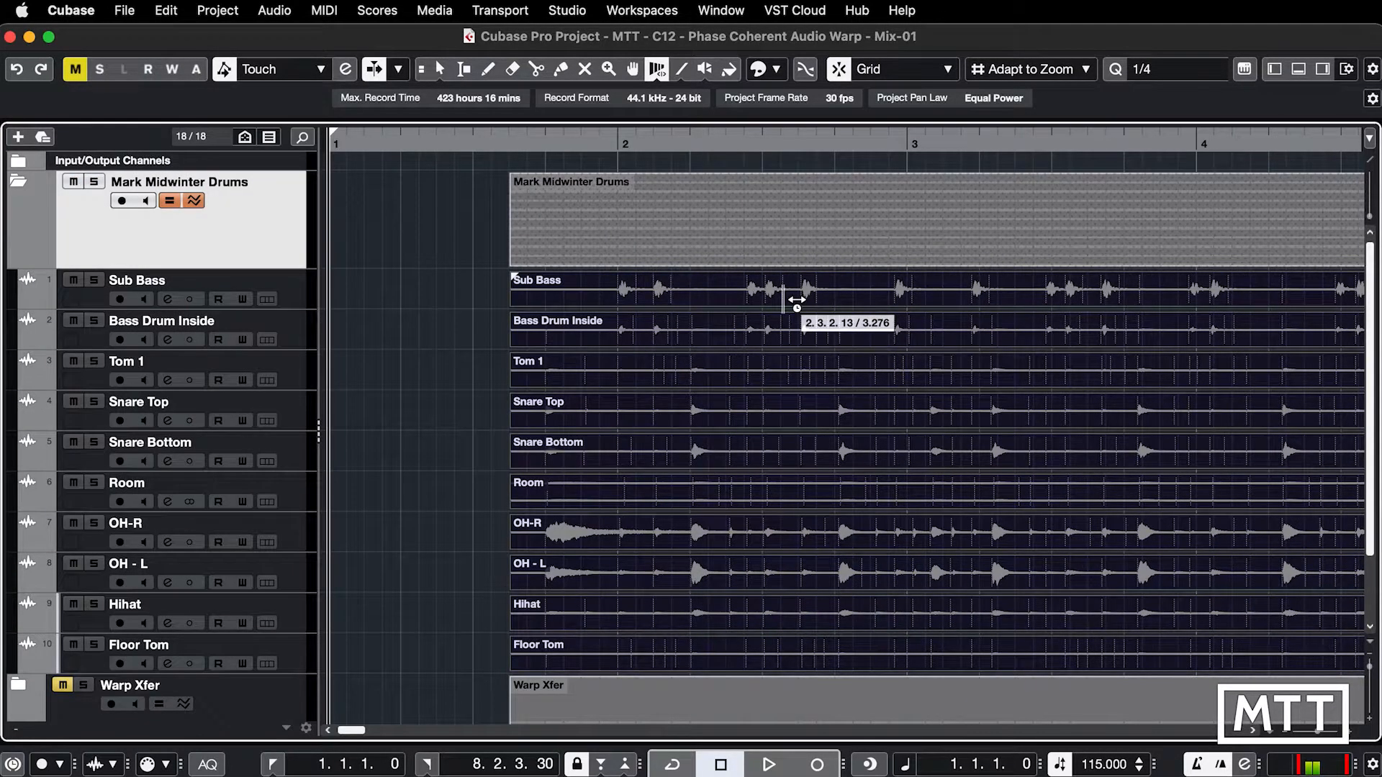
Place a first Free Warp marker on a drum event so it spans all ten grouped tracks
left_click(765, 764)
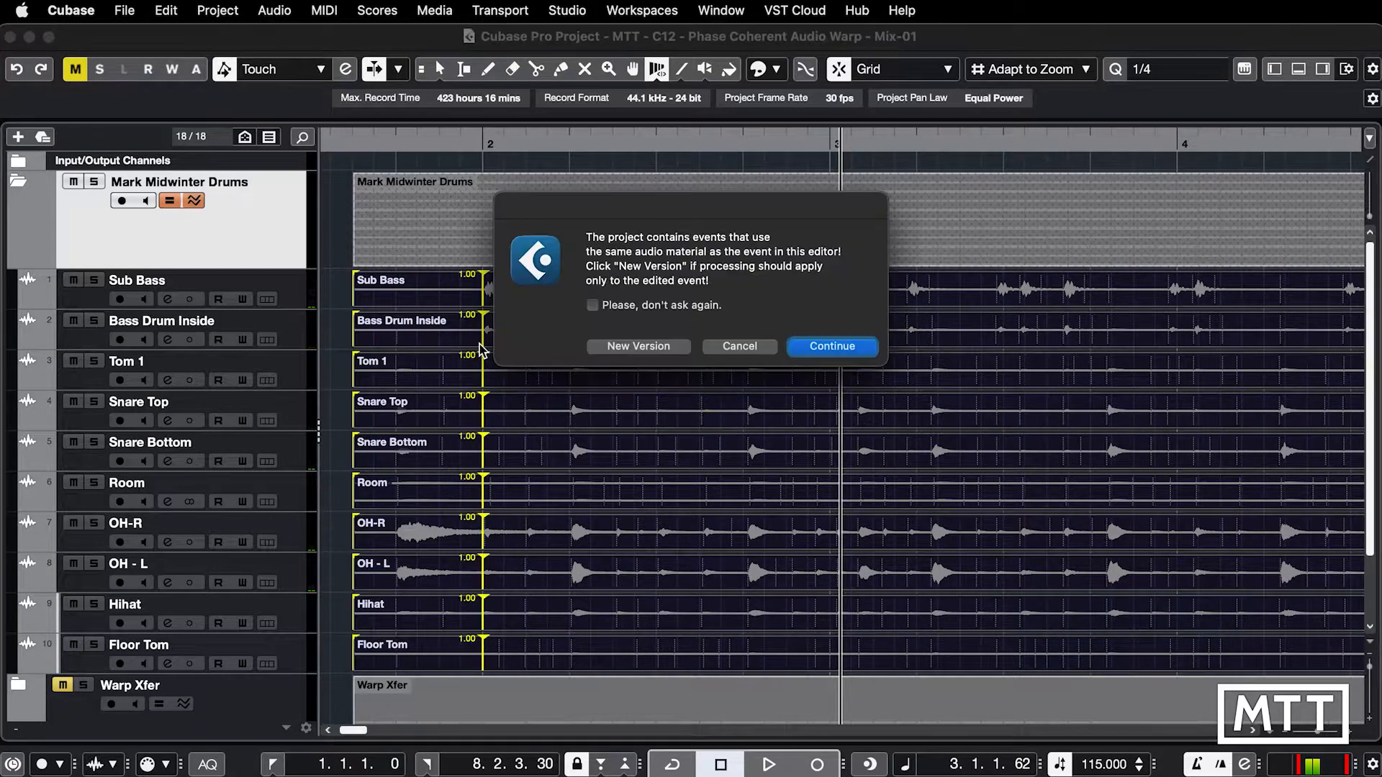
Accept the shared-audio warning so the warp applies across all drum tracks
left_click(830, 345)
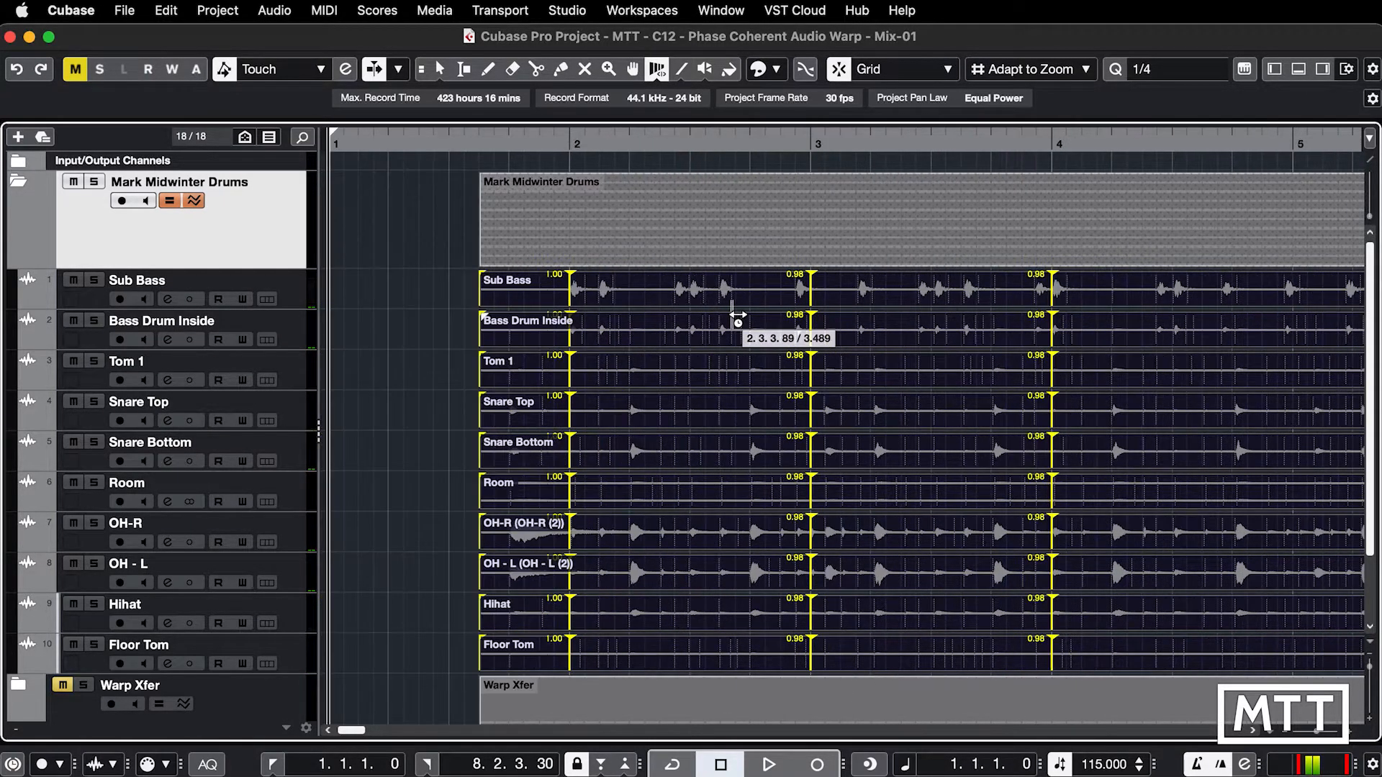
Add another warp marker between bars 3 and 4 across all ten drum tracks
left_click(765, 765)
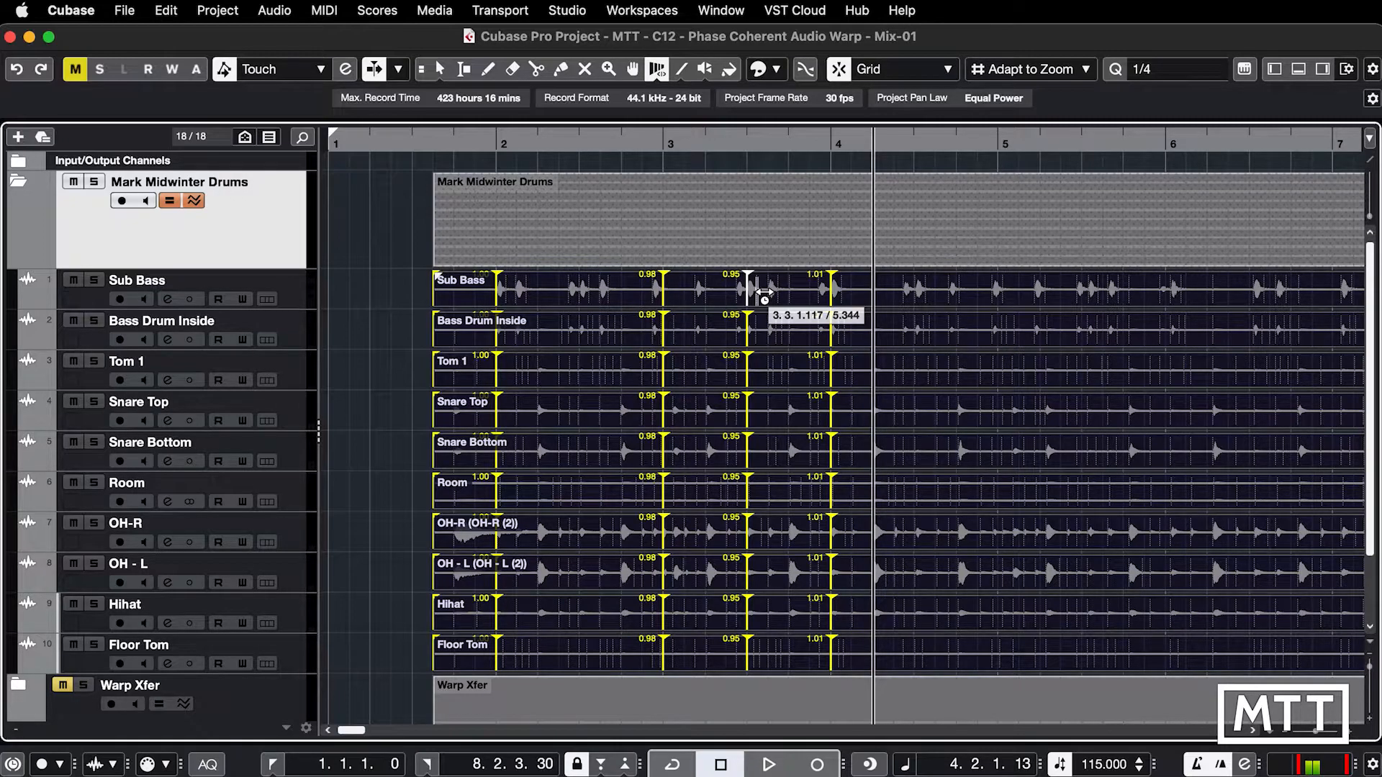
mouse_move(570, 212)
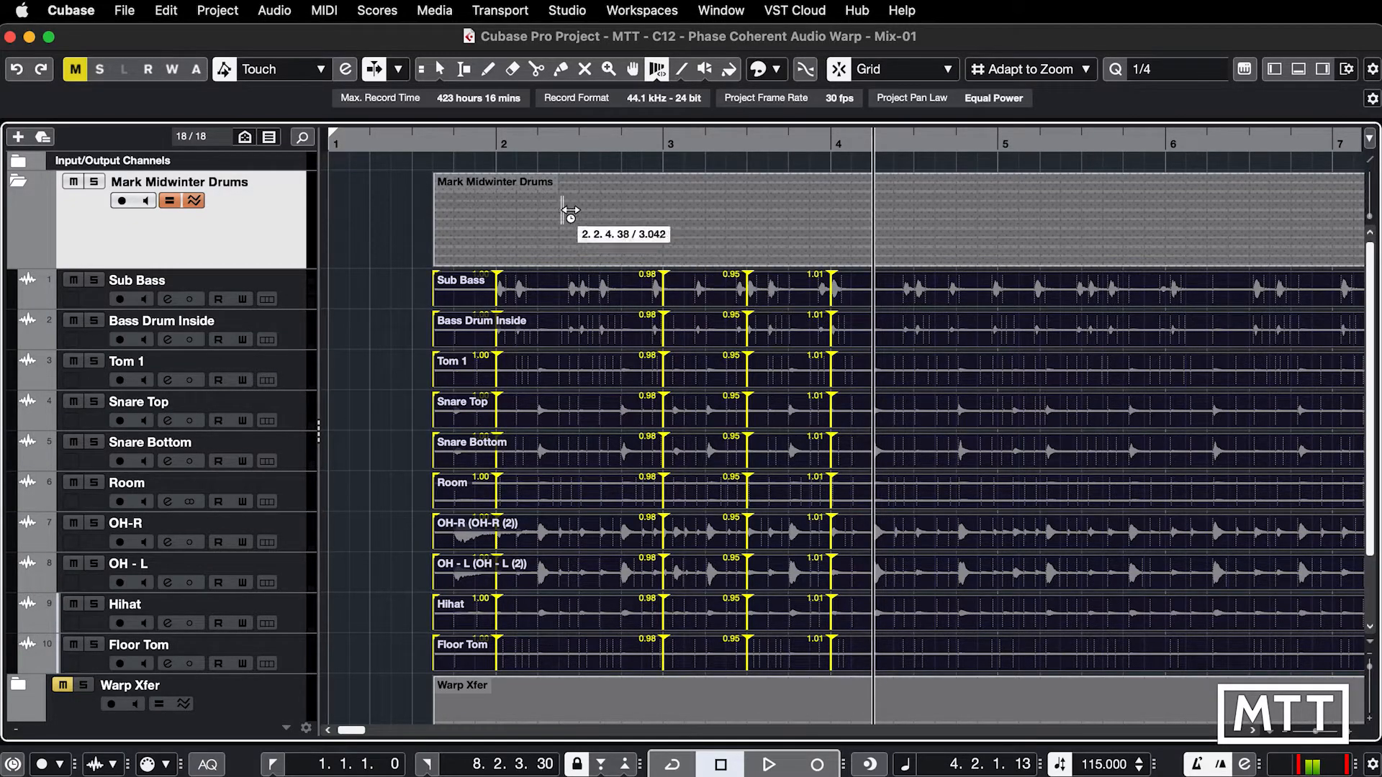
mouse_move(185, 214)
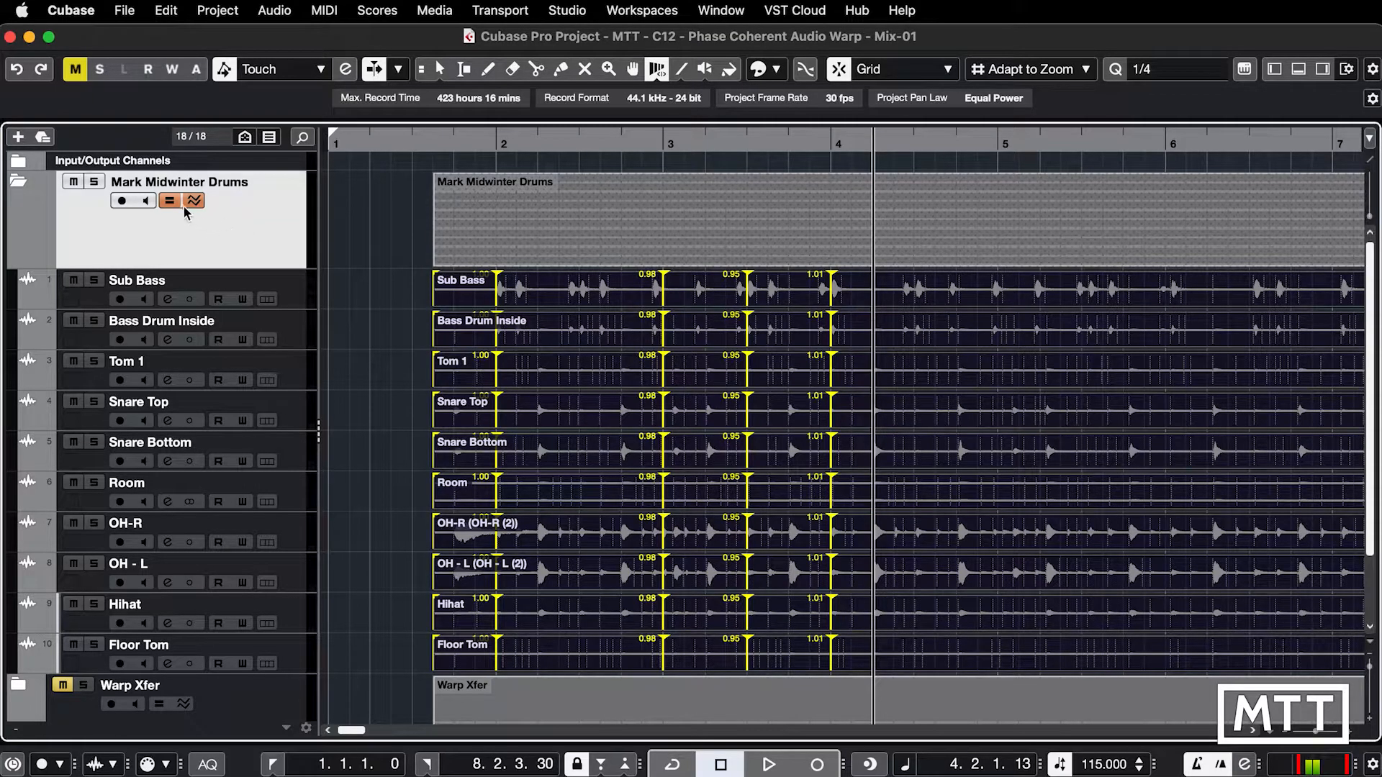
Collapse the drums folder, expand Warp Xfer, and place a warp marker on OH-R alone
left_click(19, 161)
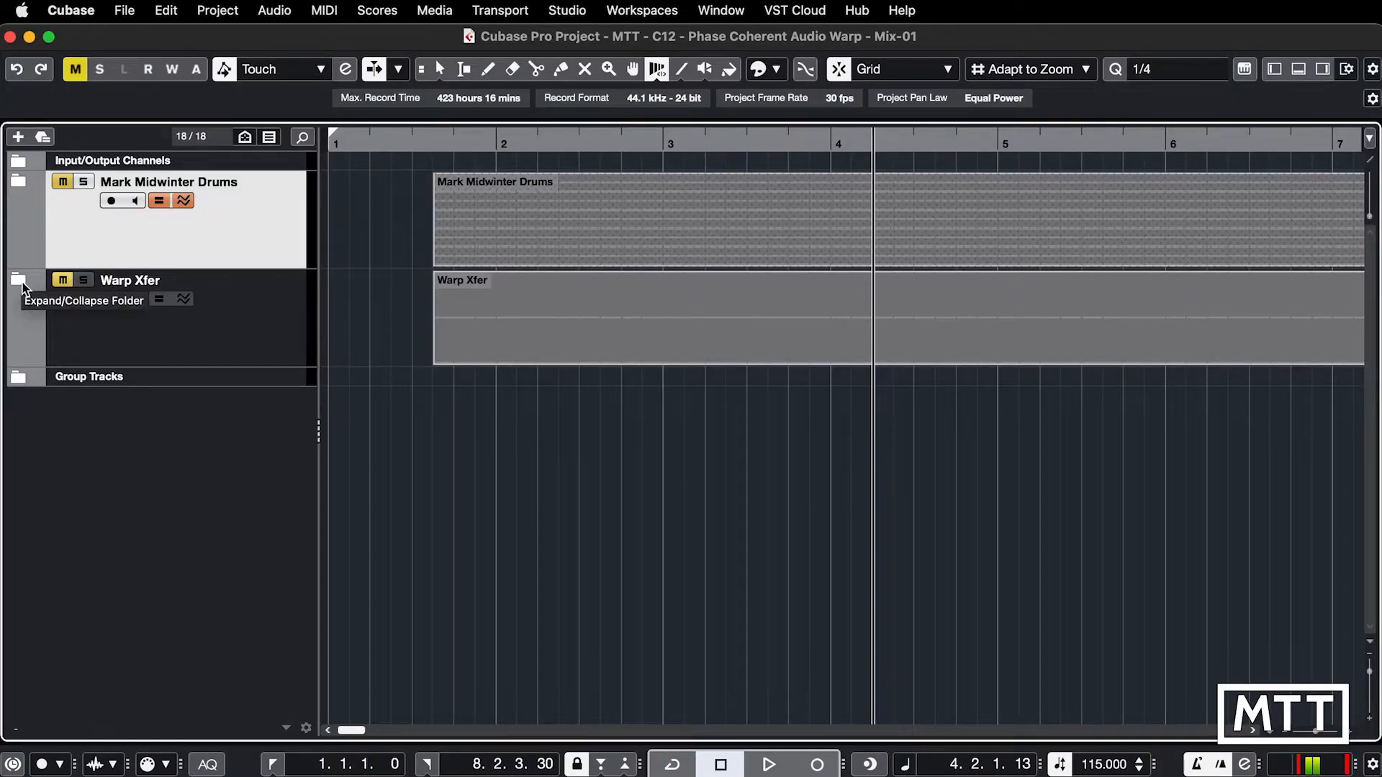
left_click(19, 281)
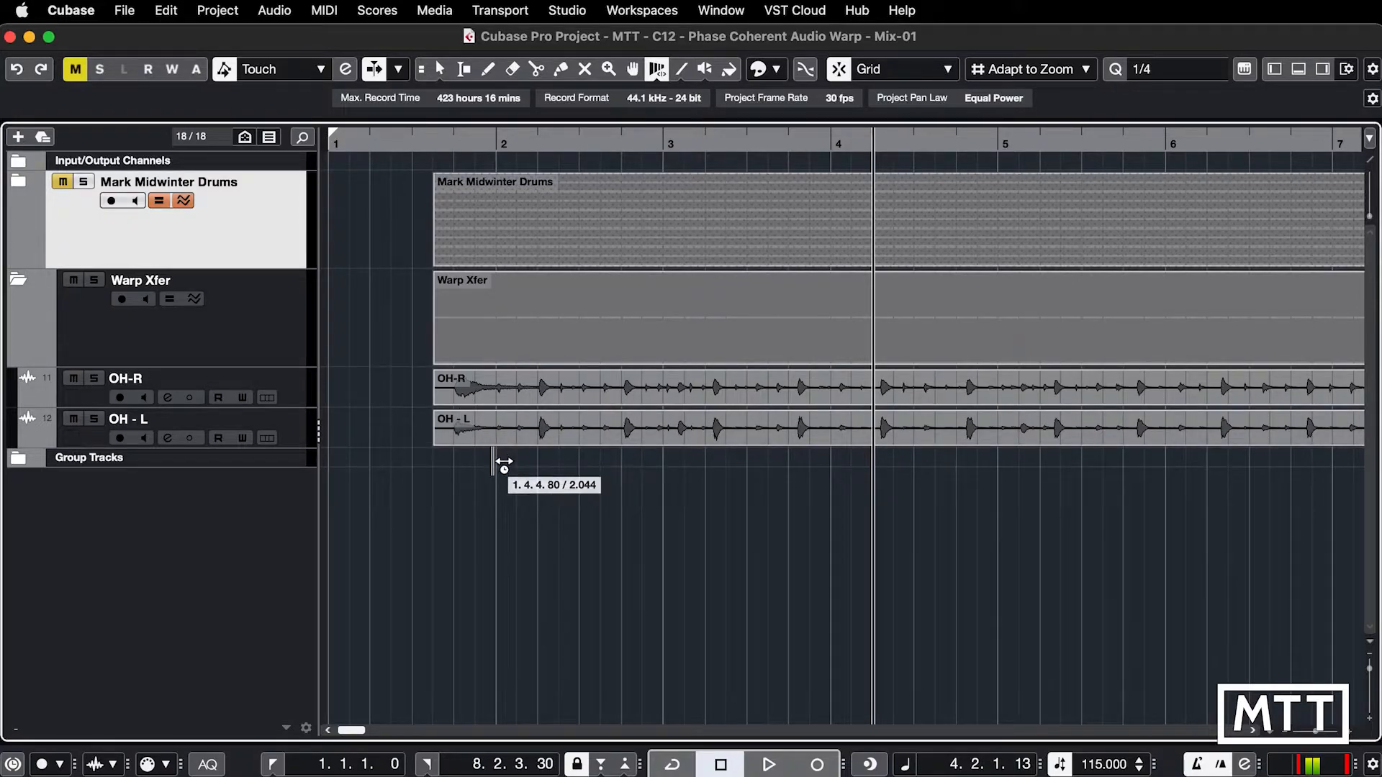
left_click(767, 764)
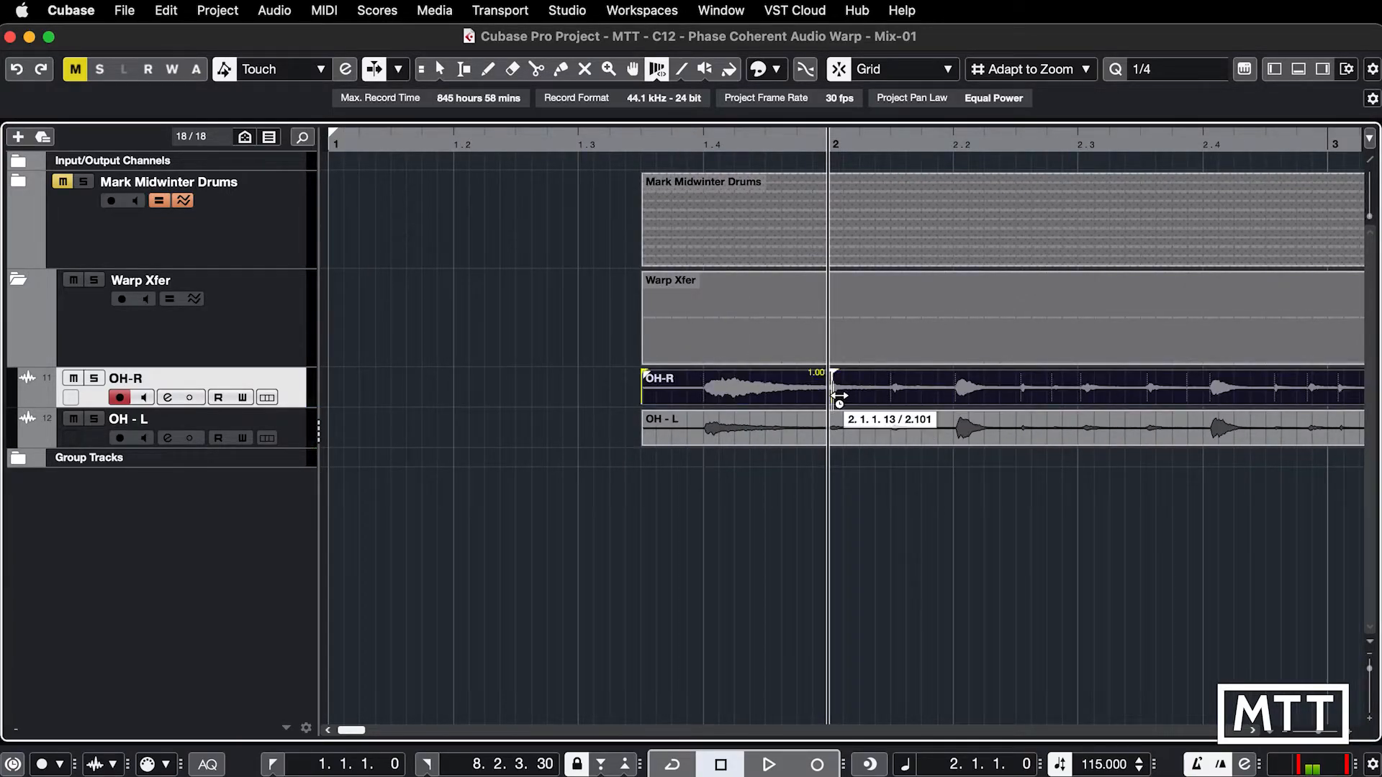
Add a further warp marker to OH-R only, then return to the Object Selection tool
left_click(767, 764)
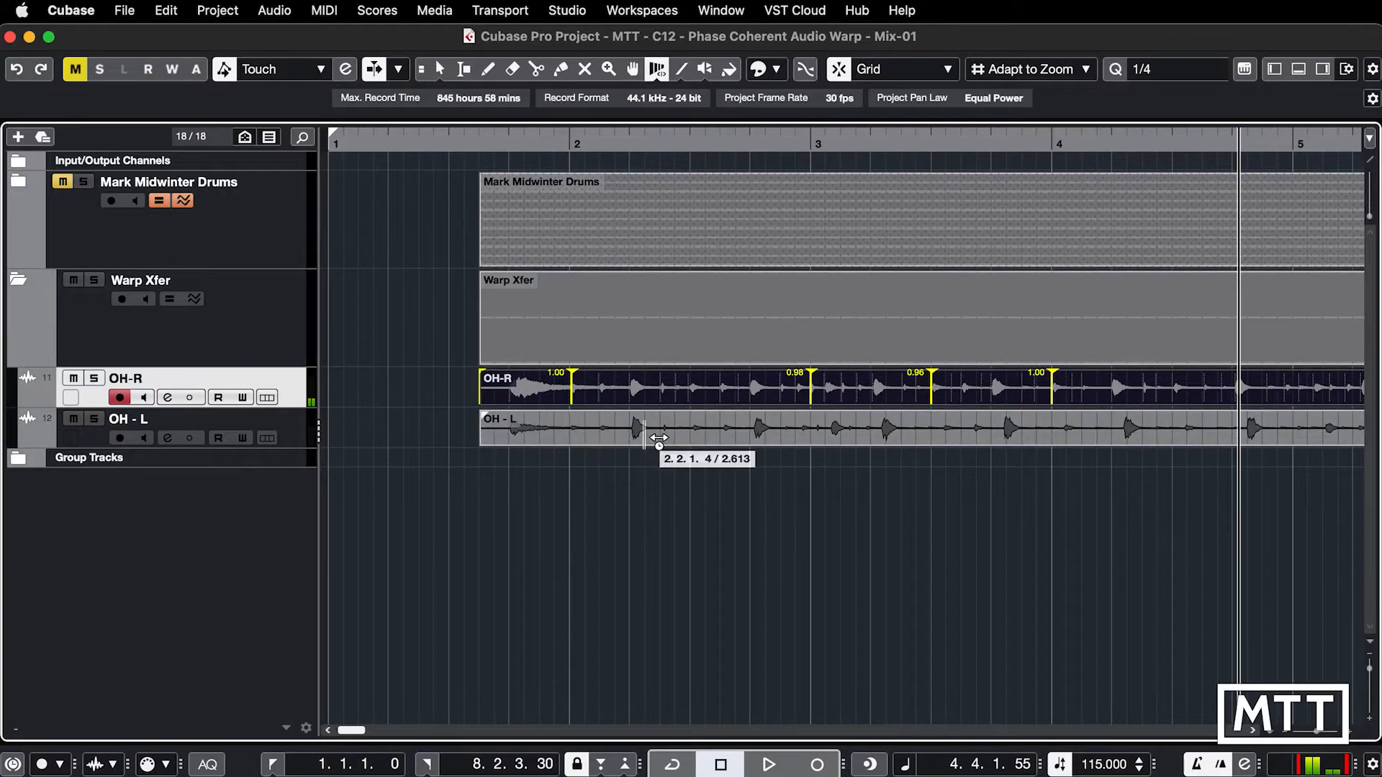
mouse_move(635, 414)
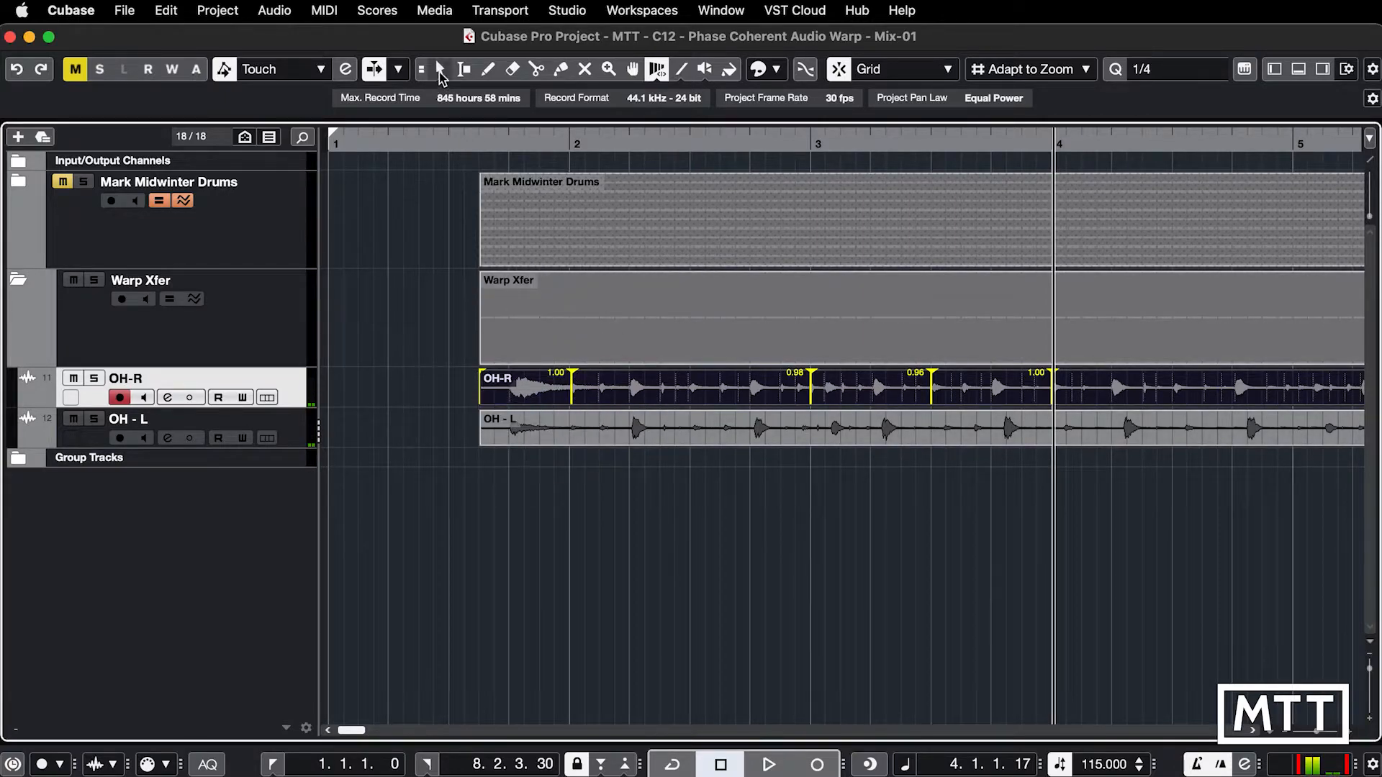
left_click(439, 69)
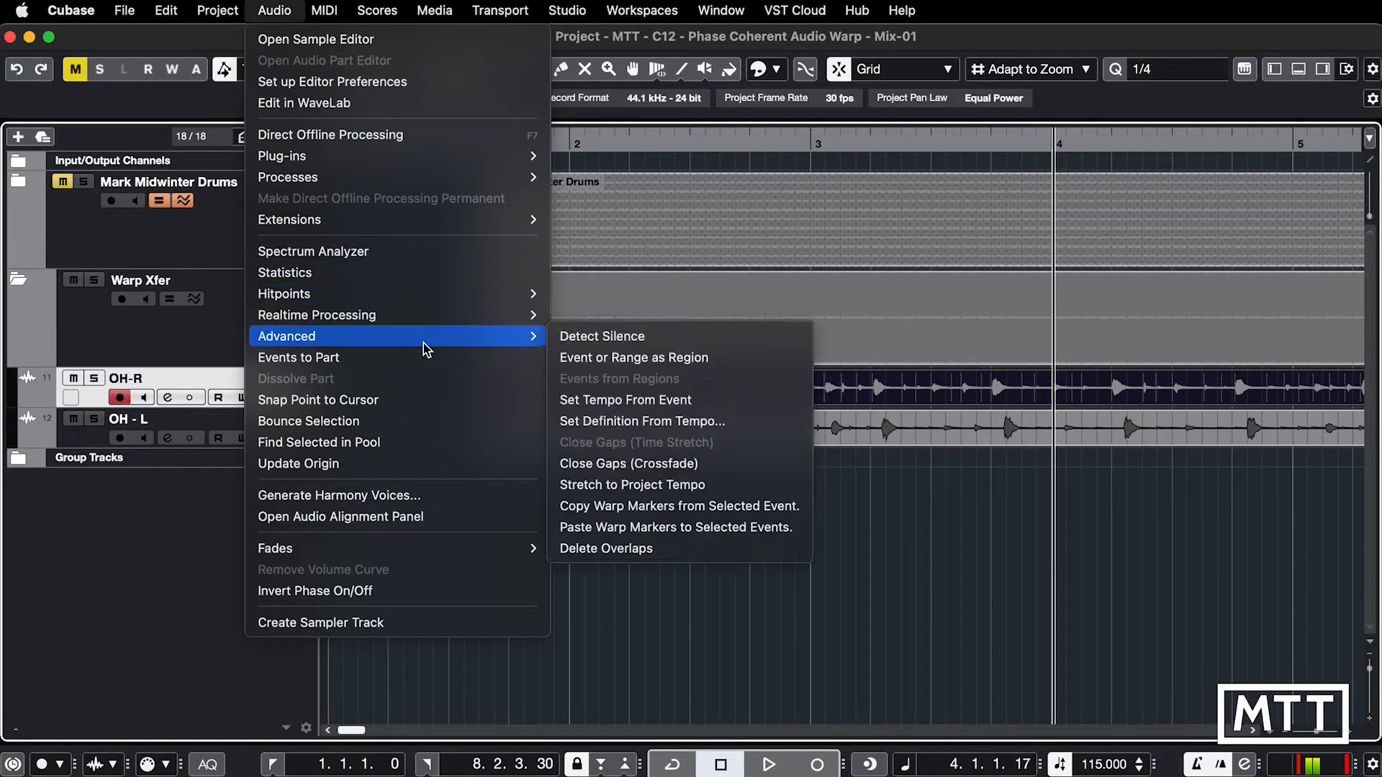
mouse_move(678, 505)
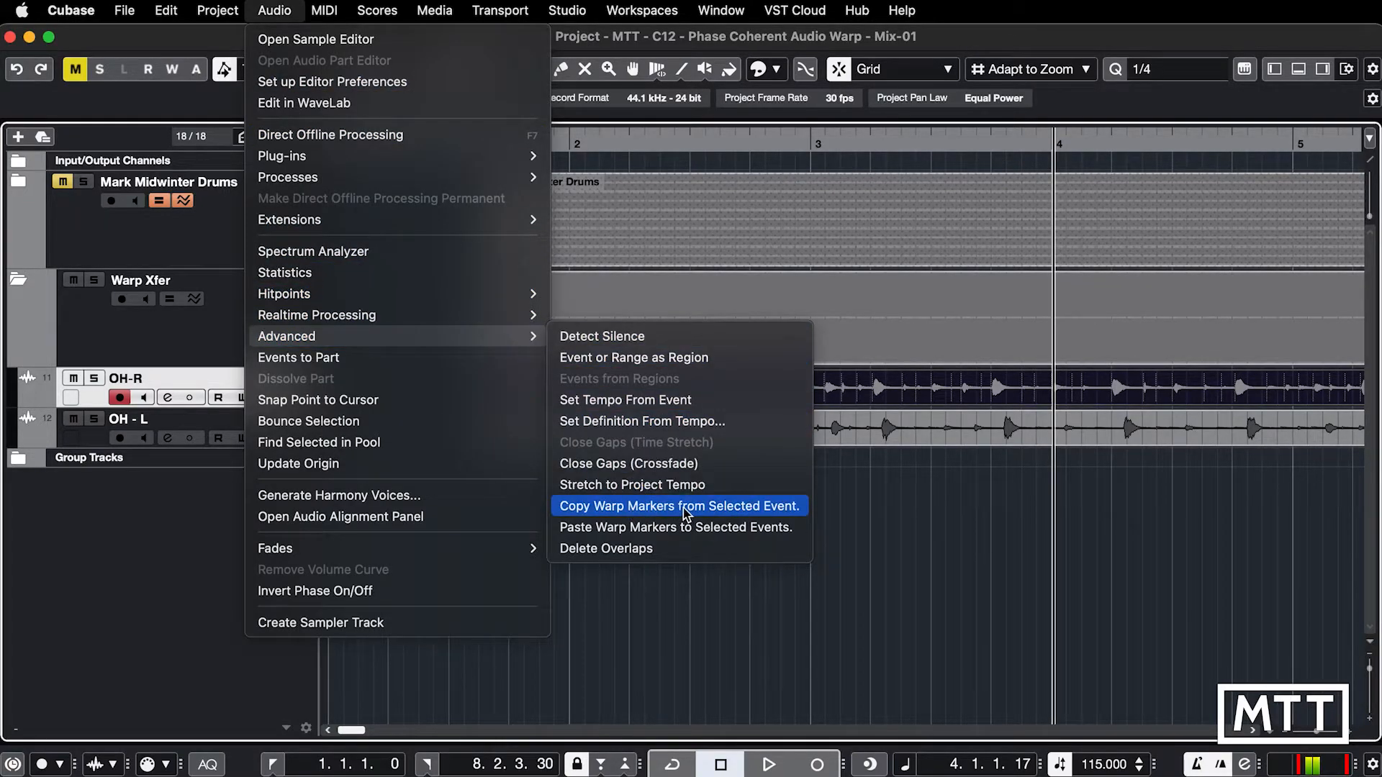
Copy OH-R's warp markers onto OH-L and place the playhead just before bar 2
left_click(678, 505)
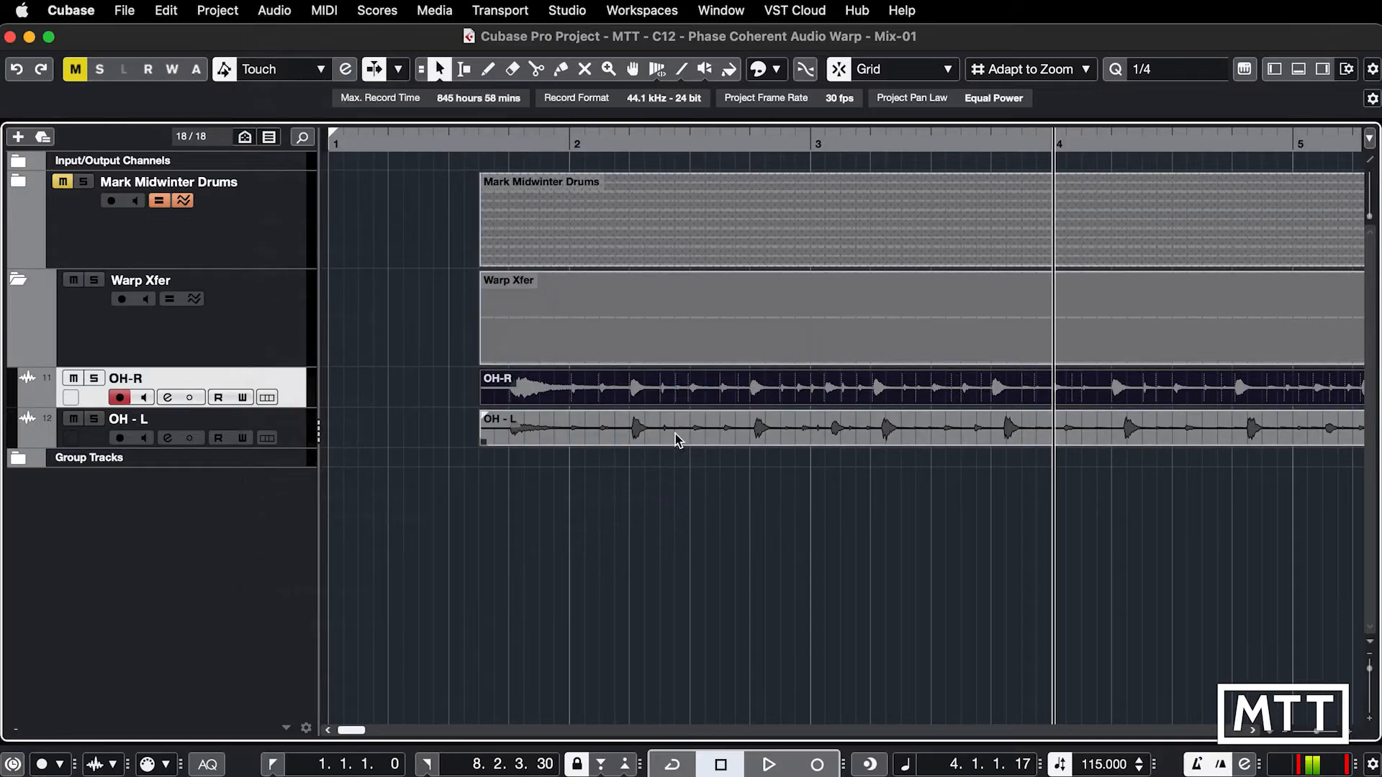
left_click(274, 10)
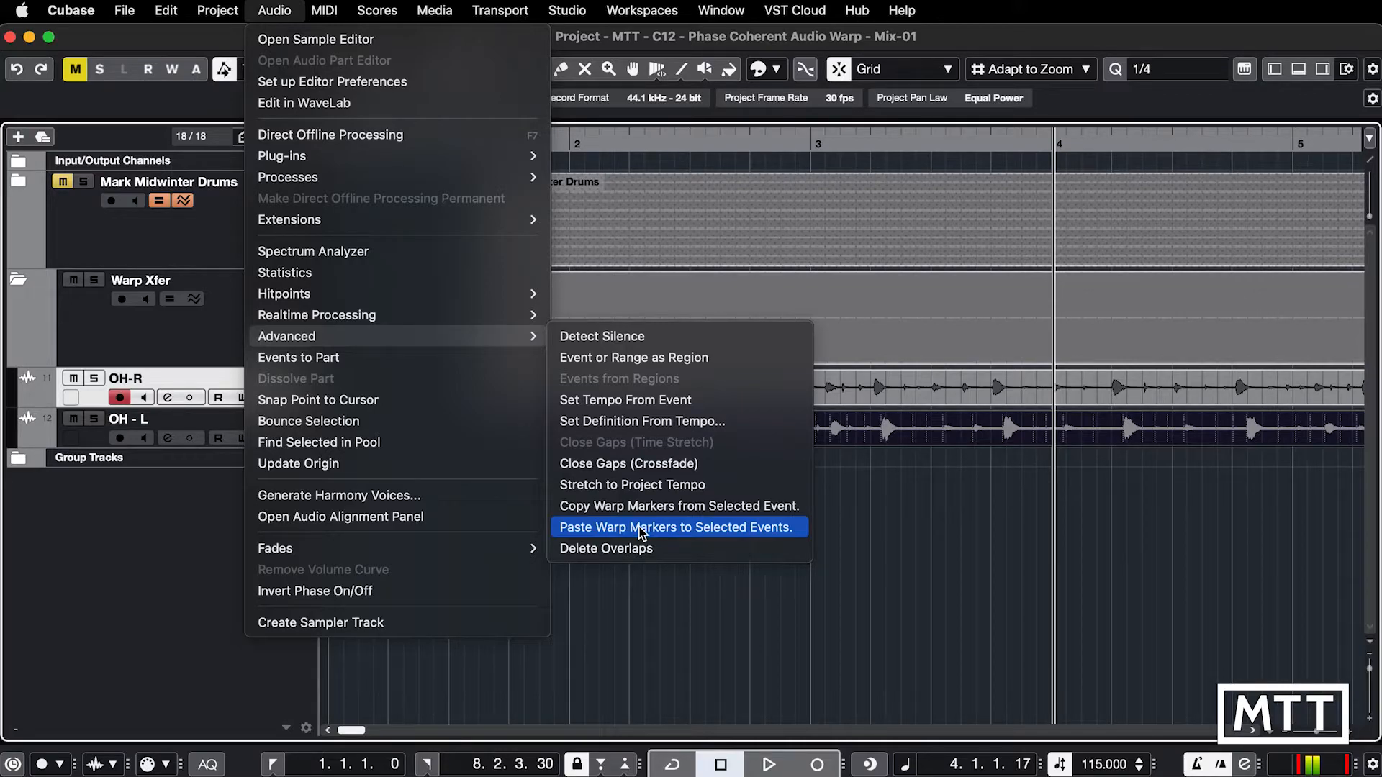
mouse_move(642, 526)
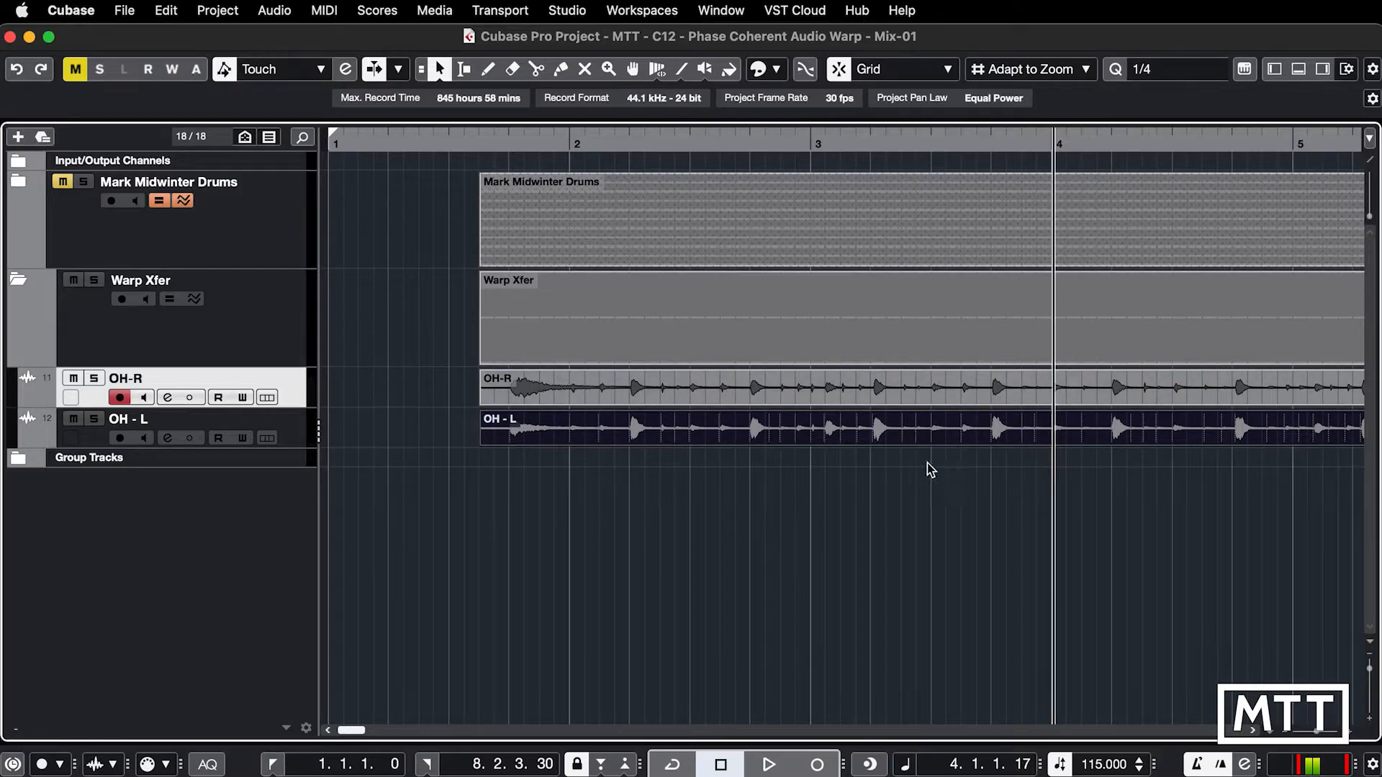
left_click(513, 146)
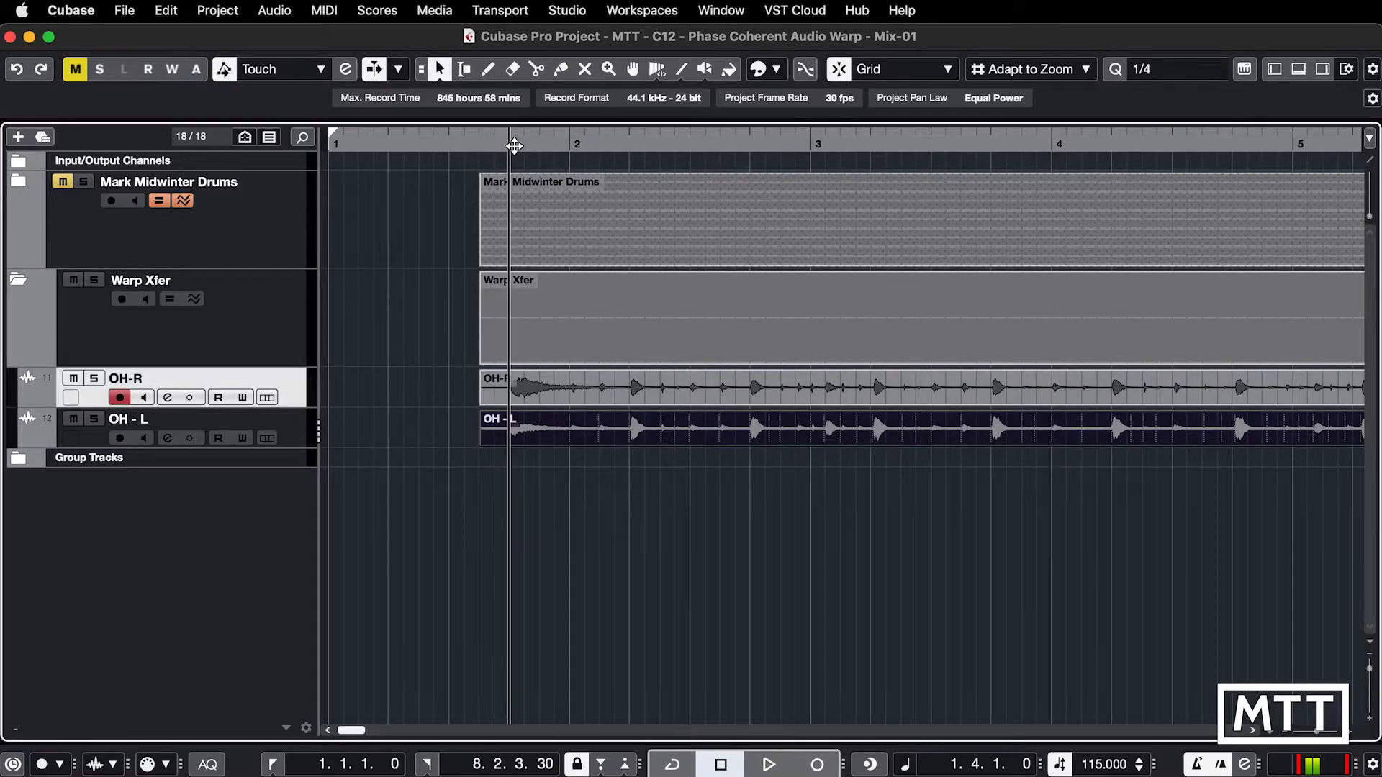
left_click(766, 764)
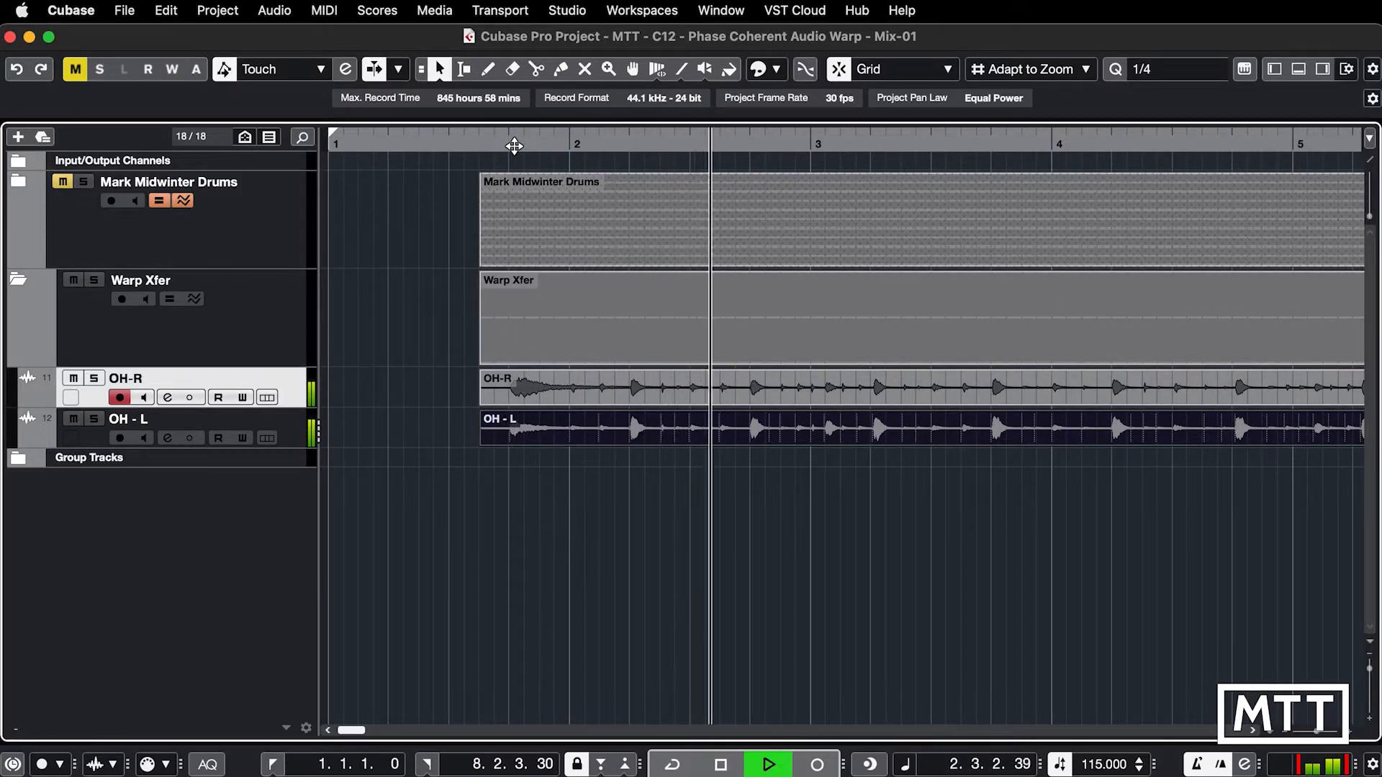
left_click(941, 144)
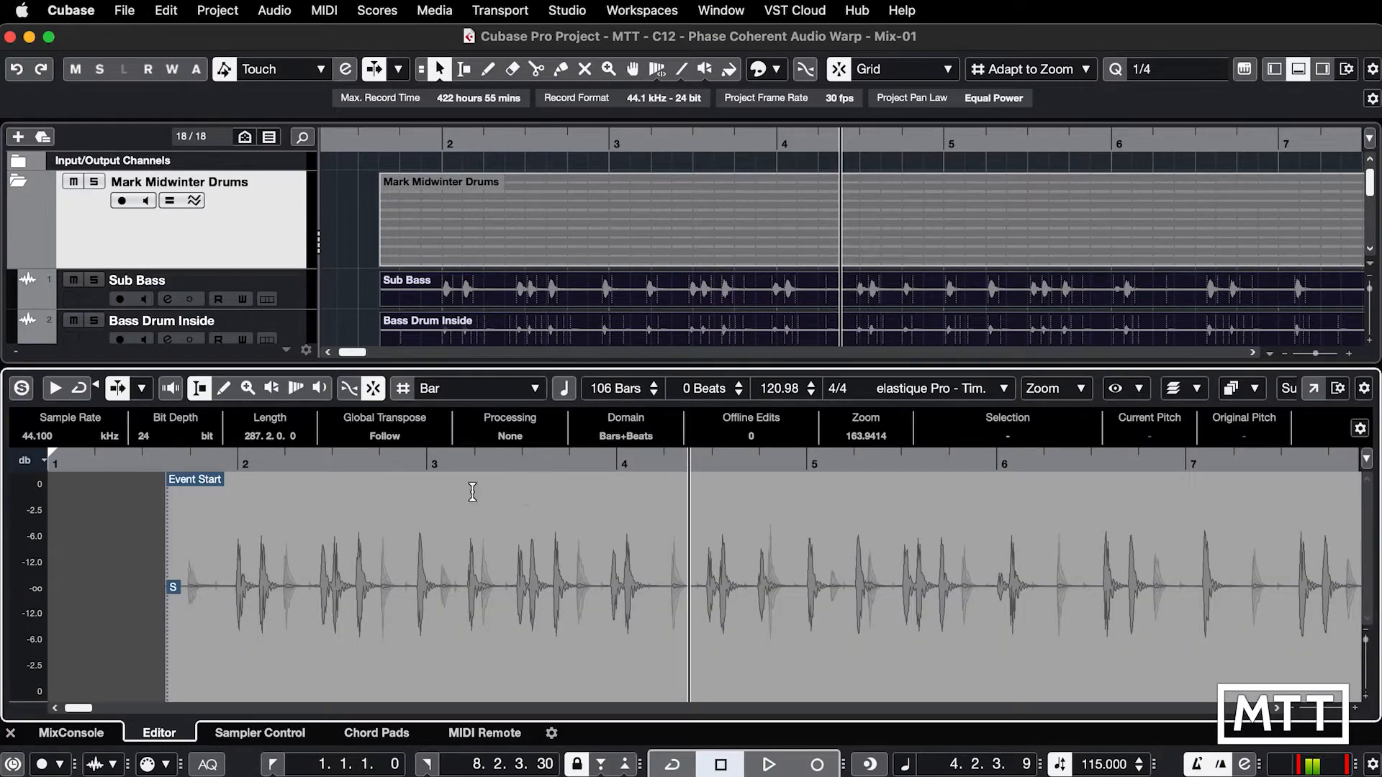
mouse_move(421, 515)
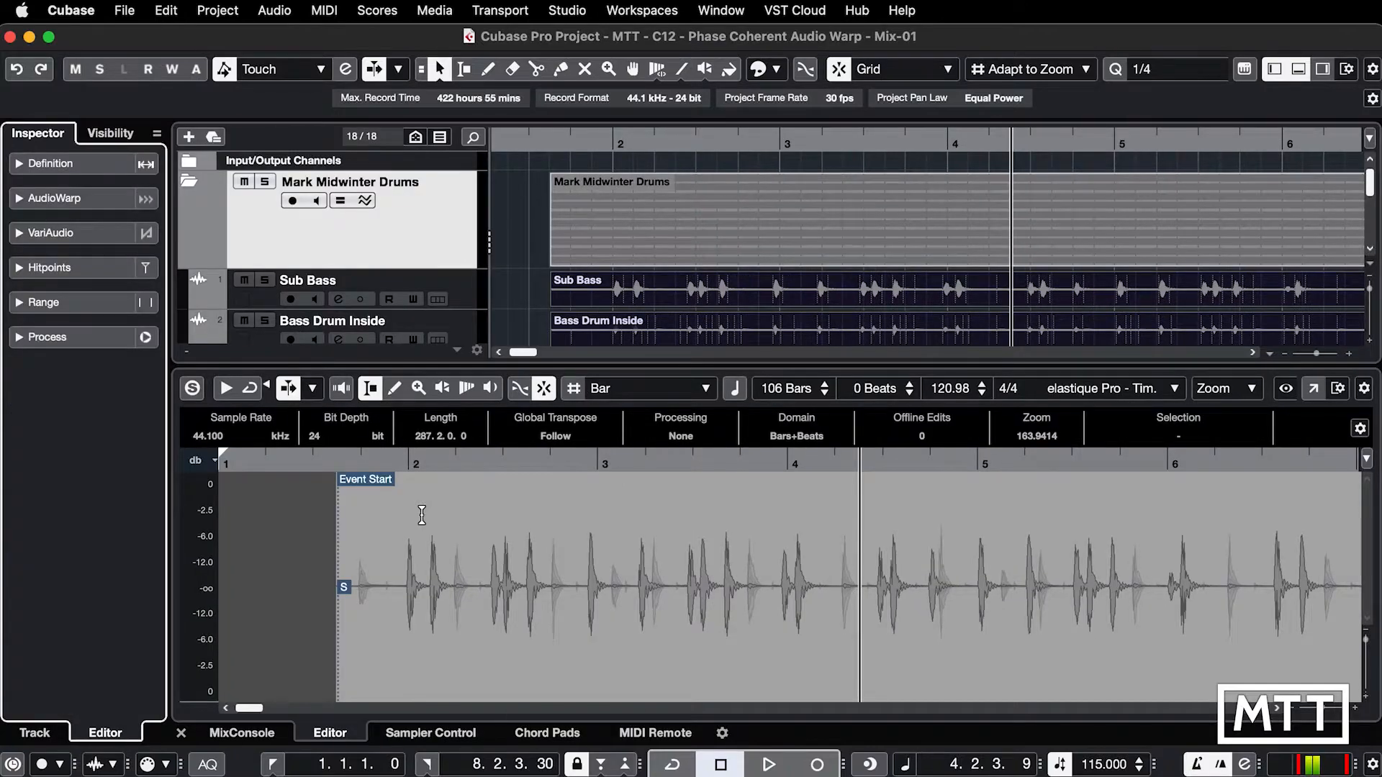
Show the event's AudioWarp options in the Inspector with Free Warp active
left_click(18, 199)
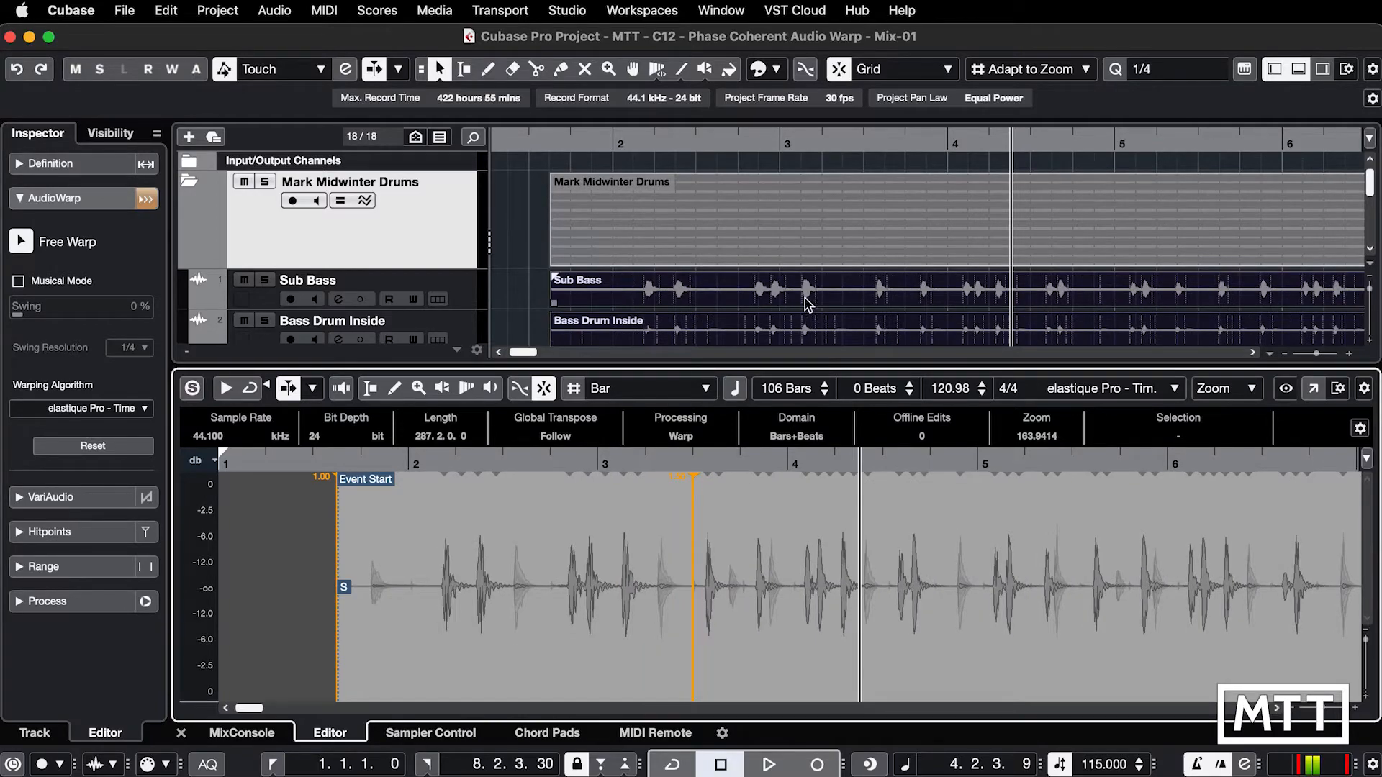
scroll("down", 3)
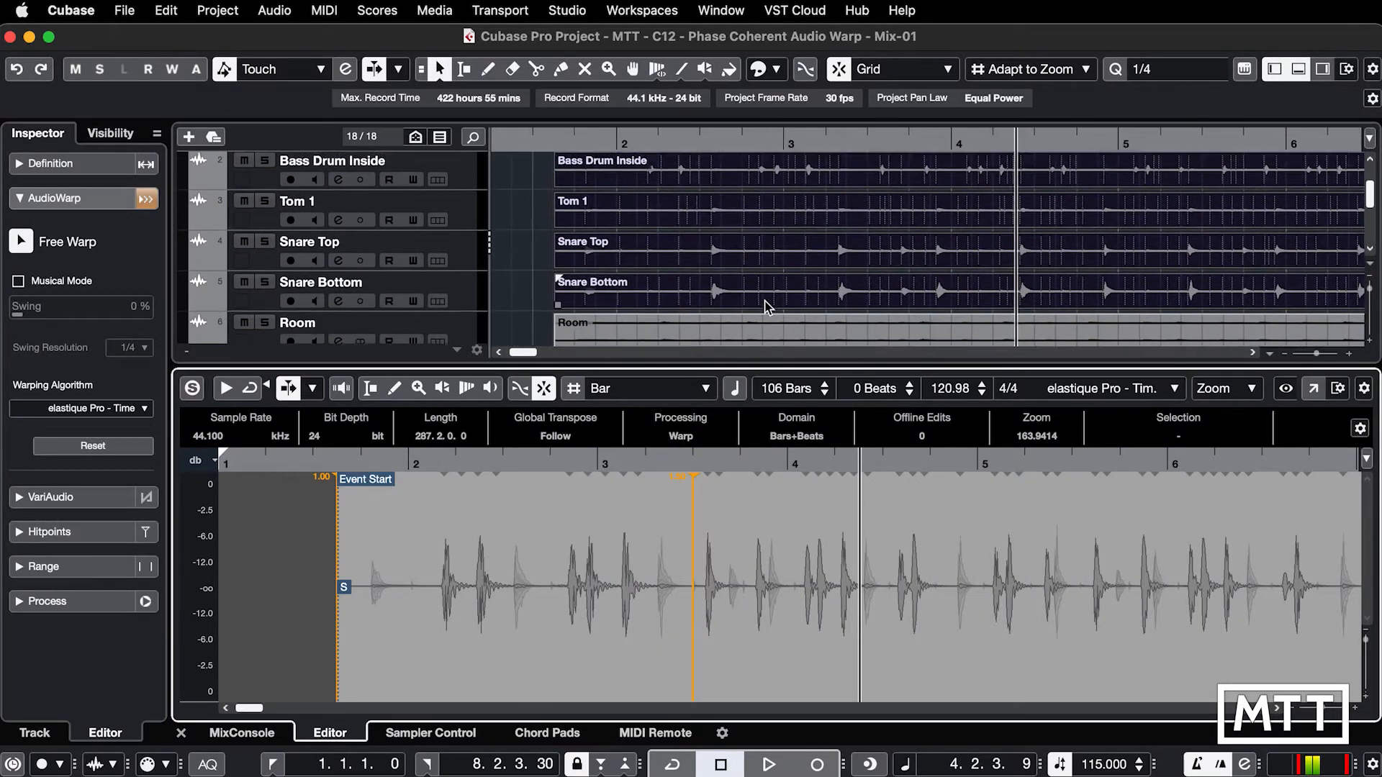
scroll("up", 3)
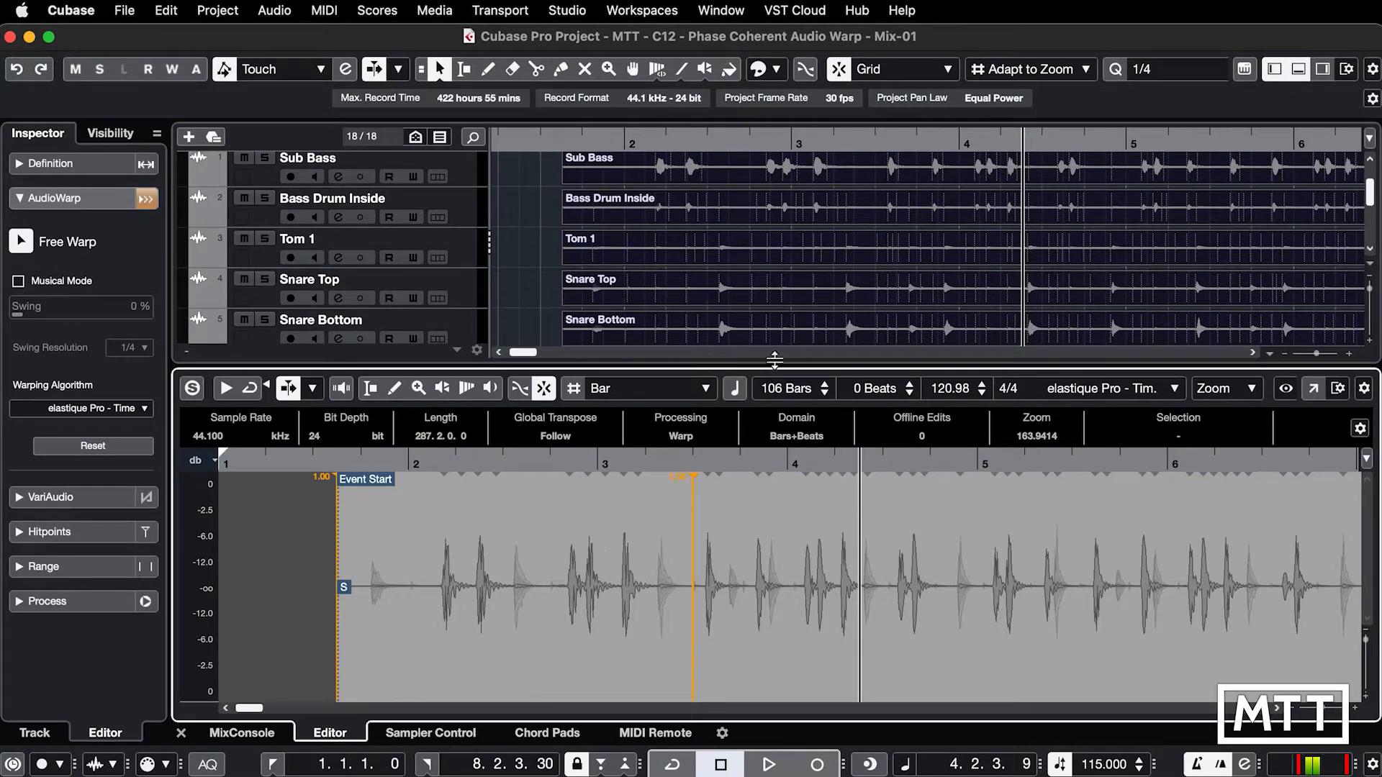
scroll("down", 3)
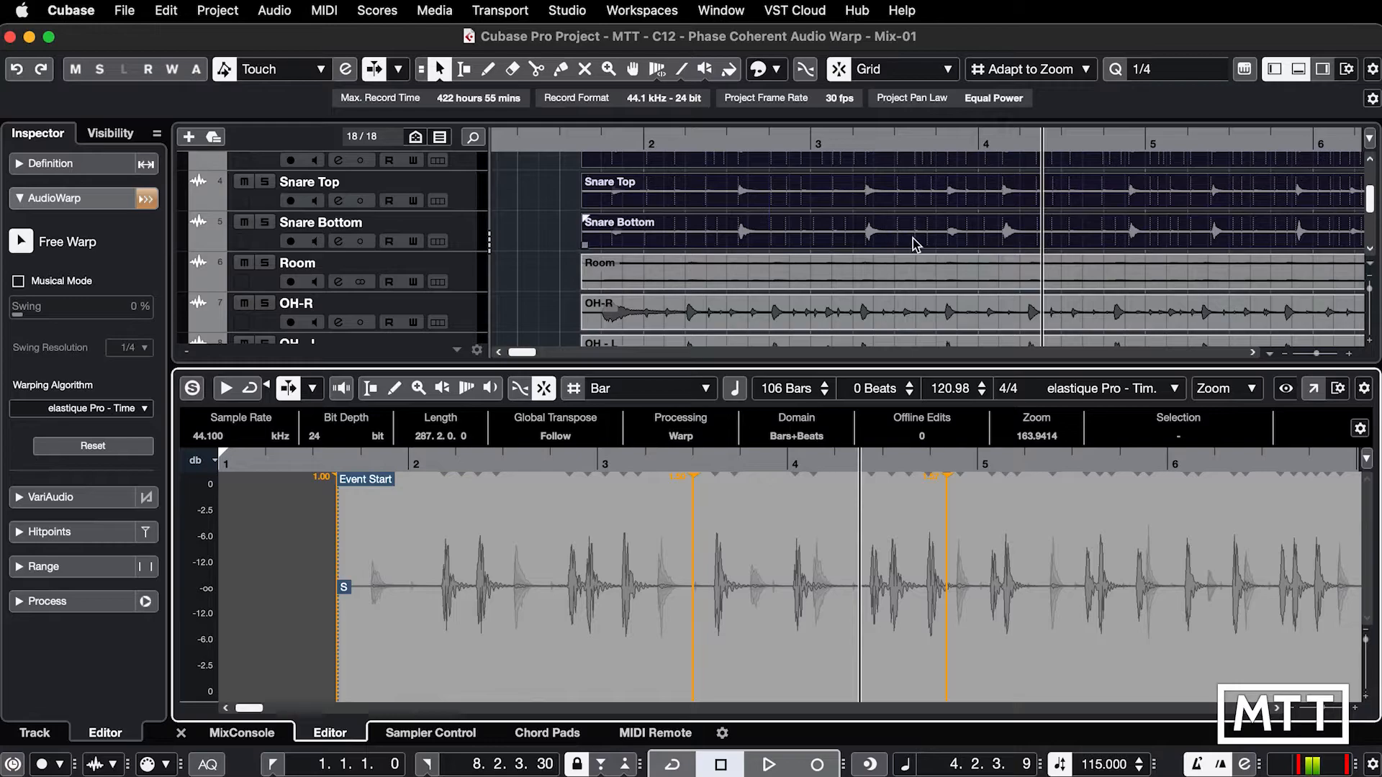
mouse_move(864, 502)
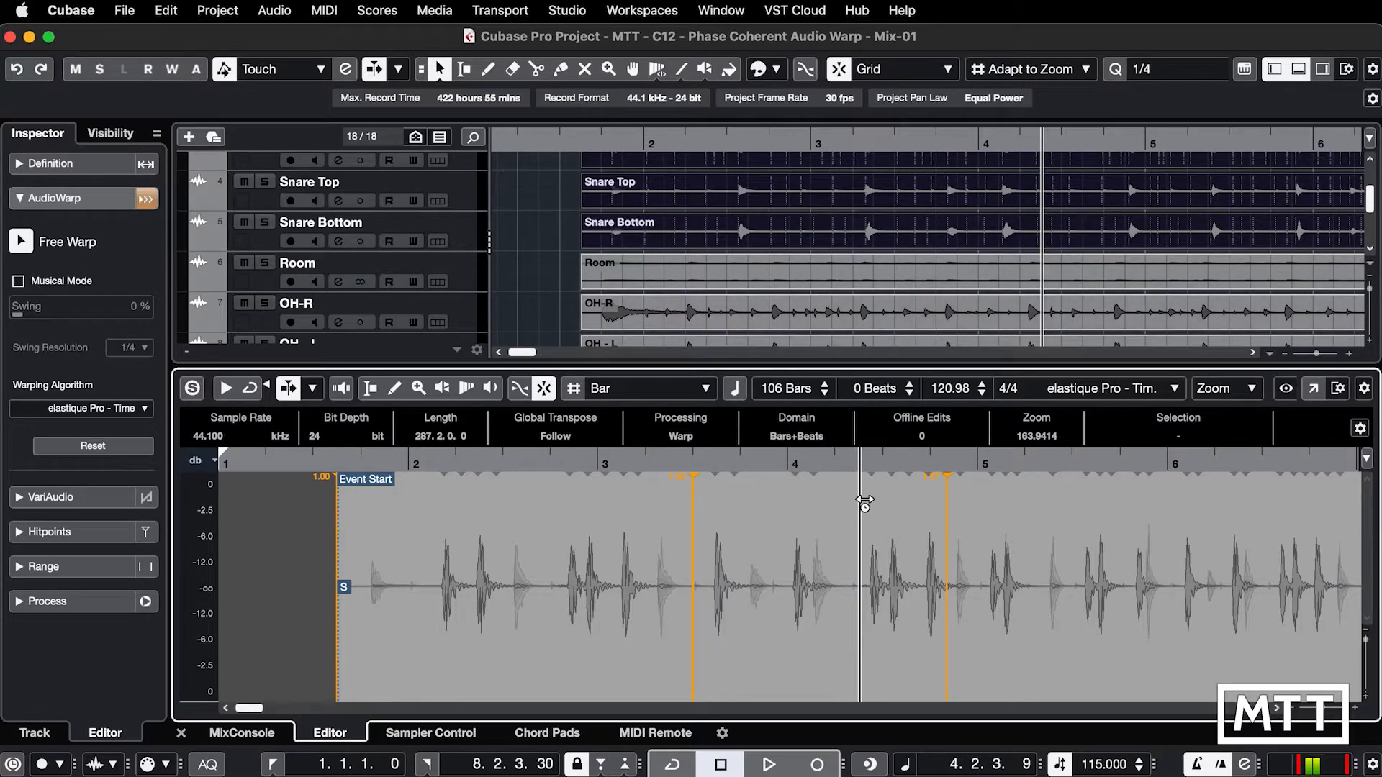
mouse_move(803, 537)
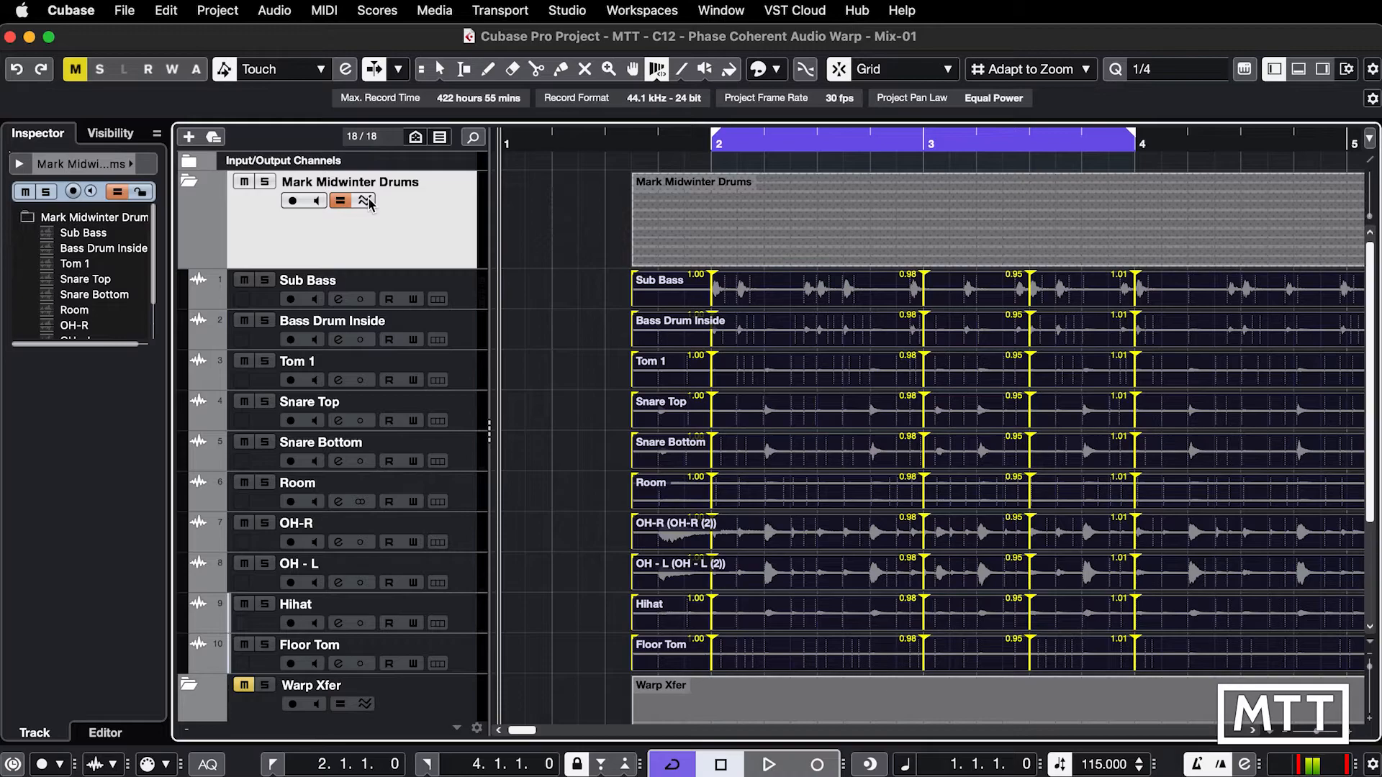
left_click(768, 763)
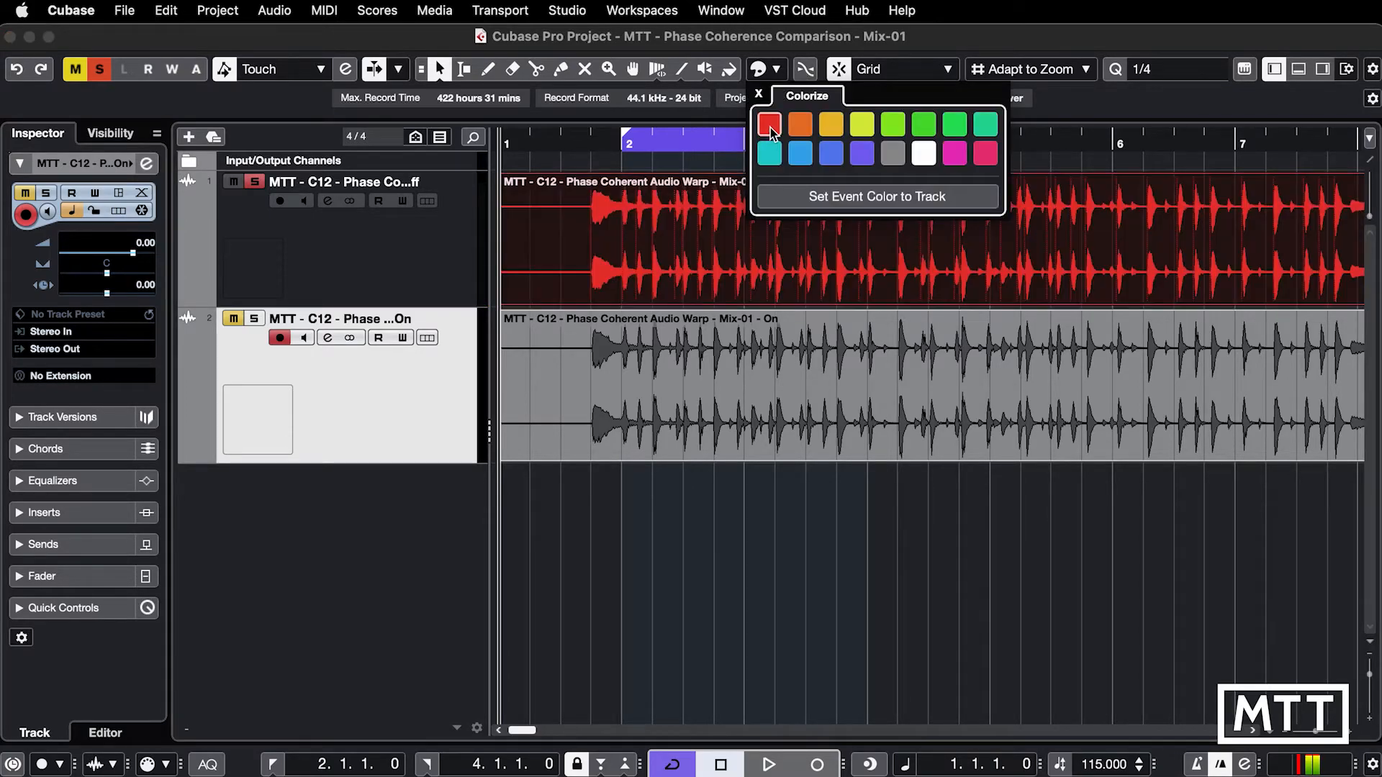
Colour the Off mixdown red and the On mixdown green, unsoloing the Off track
left_click(768, 124)
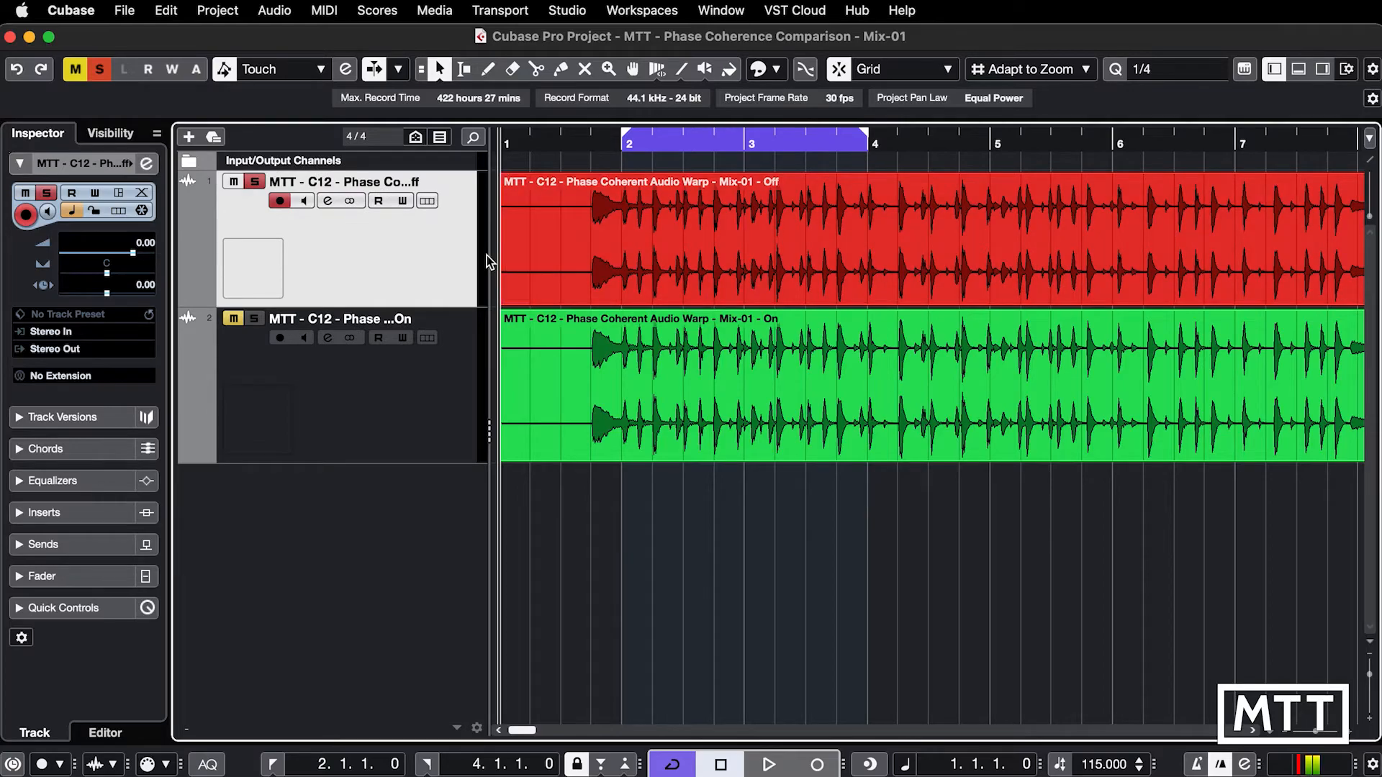
left_click(766, 764)
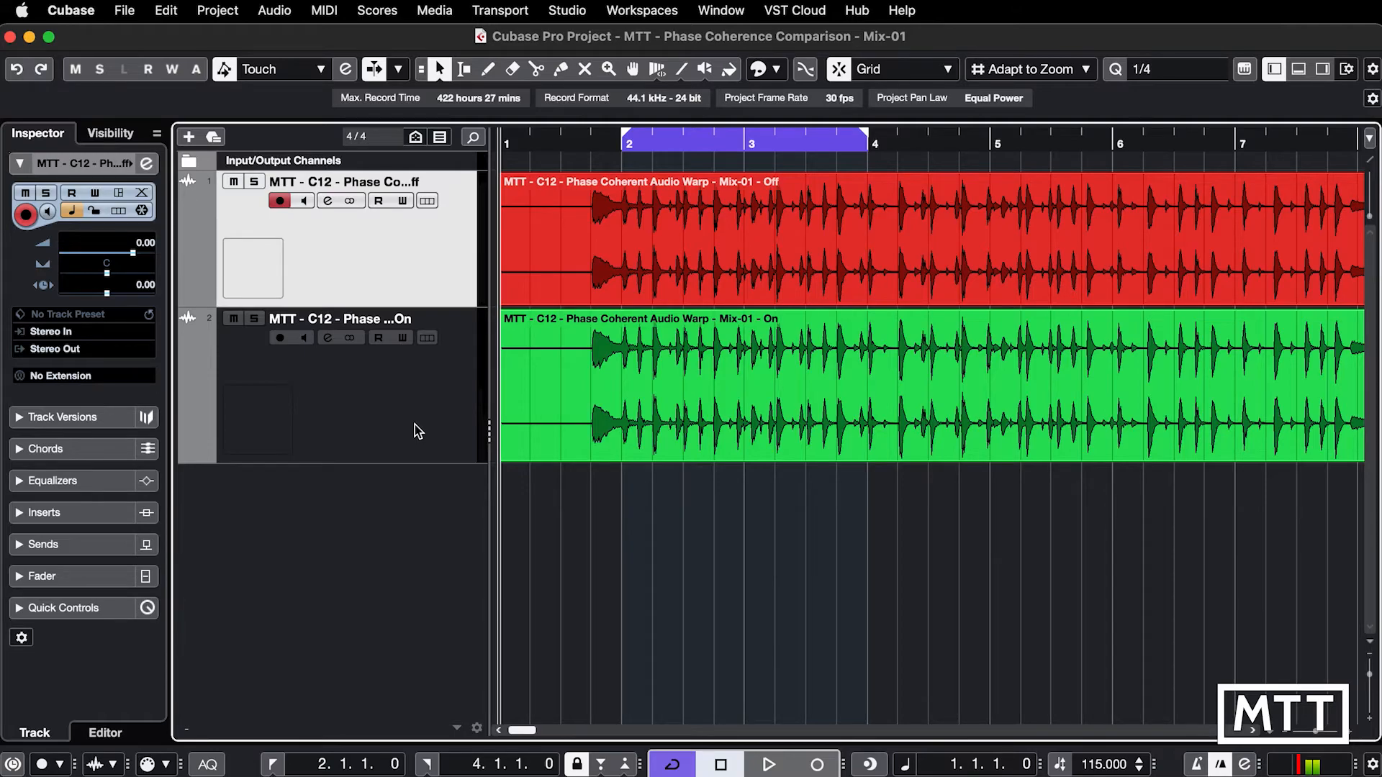
Mute one mixdown and loop bars 2–4 to compare phase coherence off versus on
left_click(766, 765)
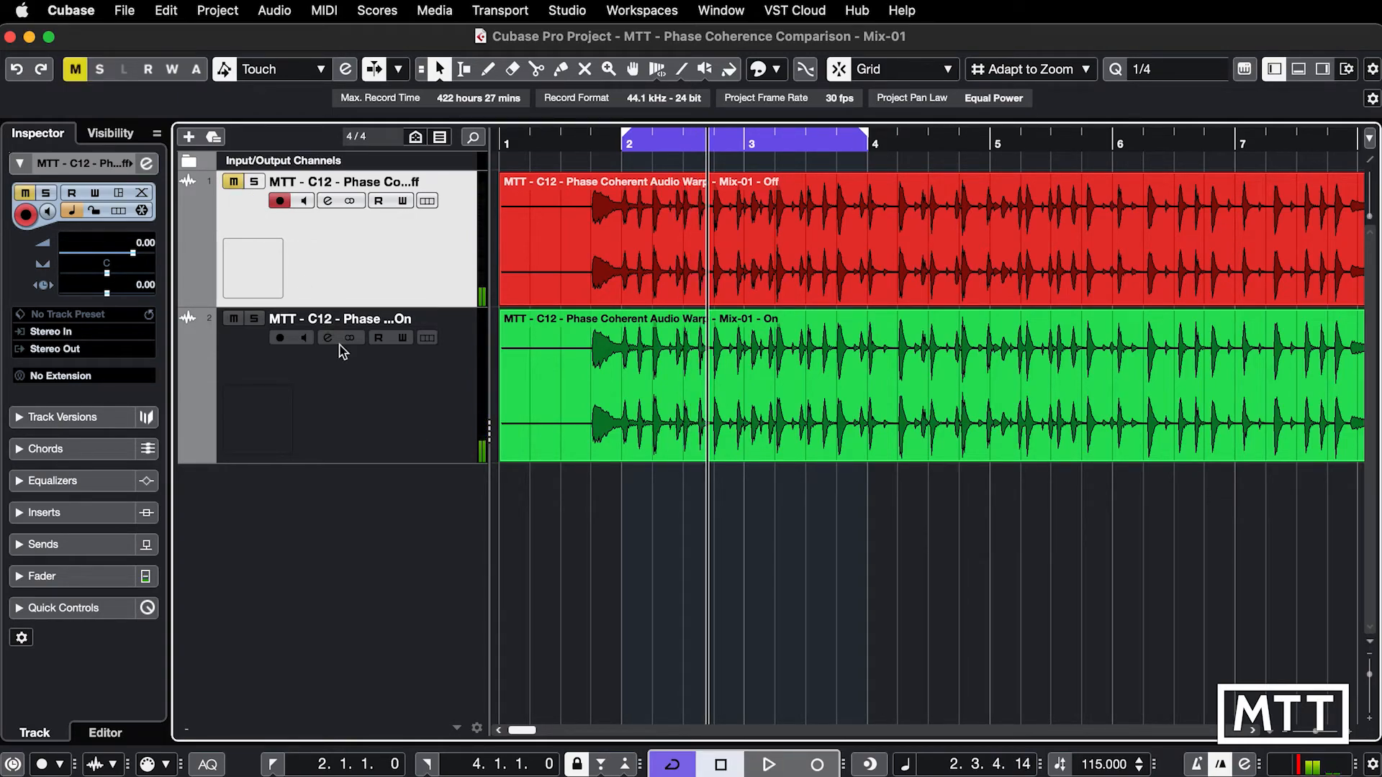
mouse_move(328, 337)
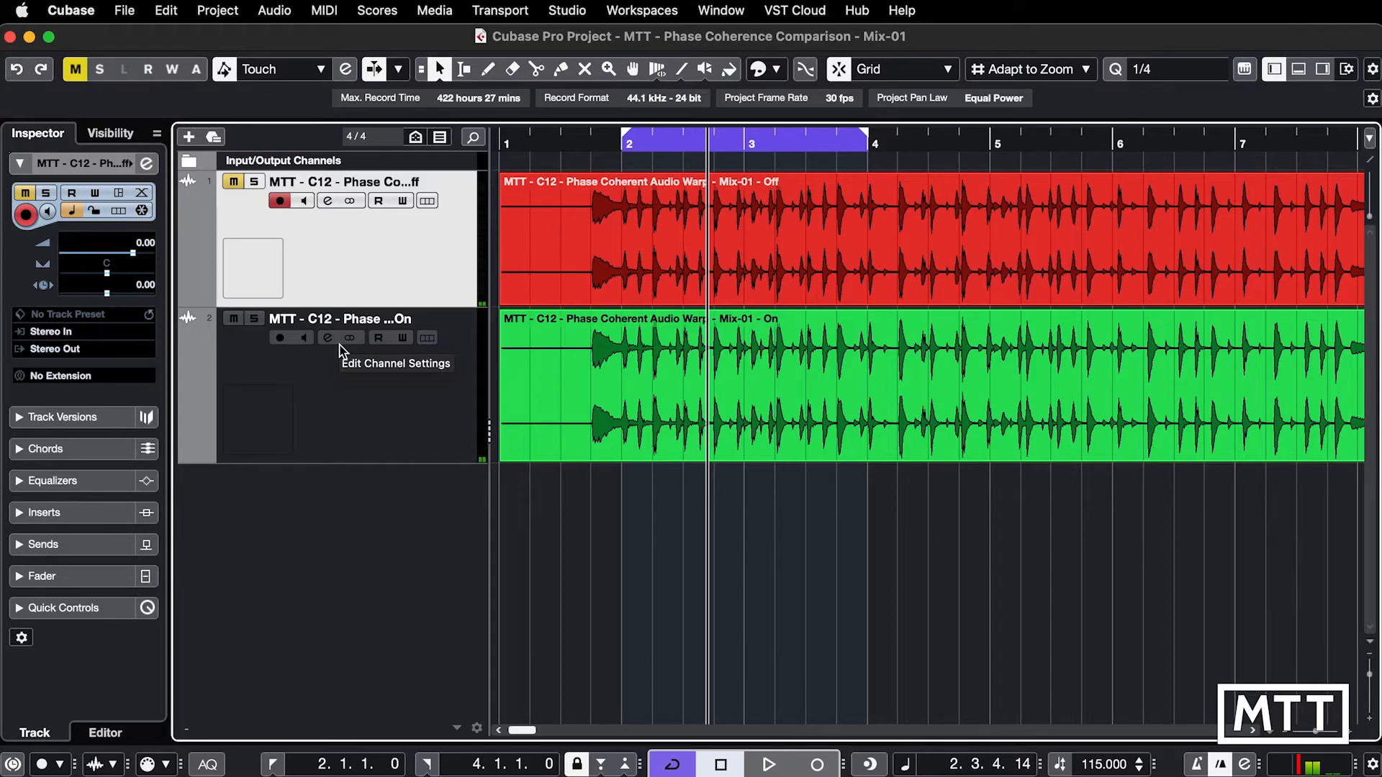